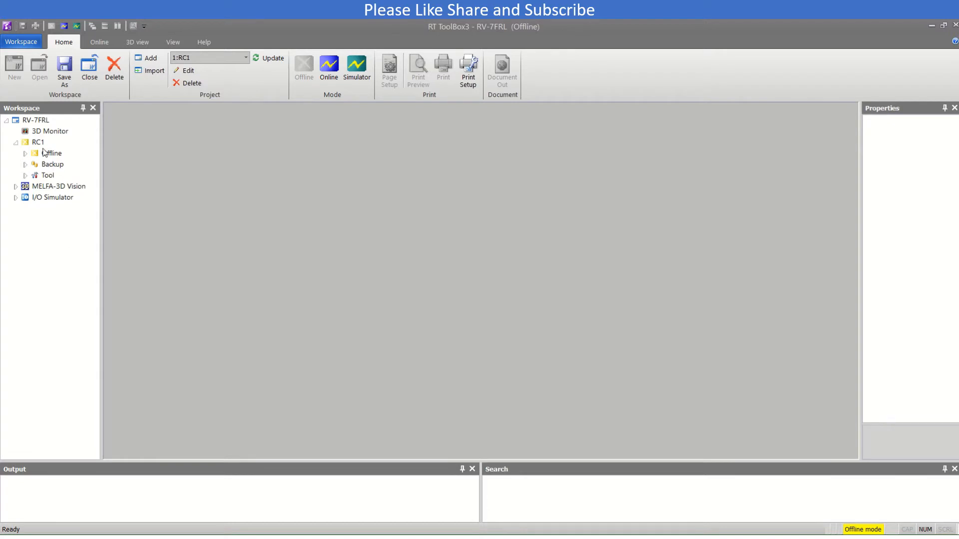
Switch the RV-7FRL project from offline mode to Simulator mode
left_click(357, 67)
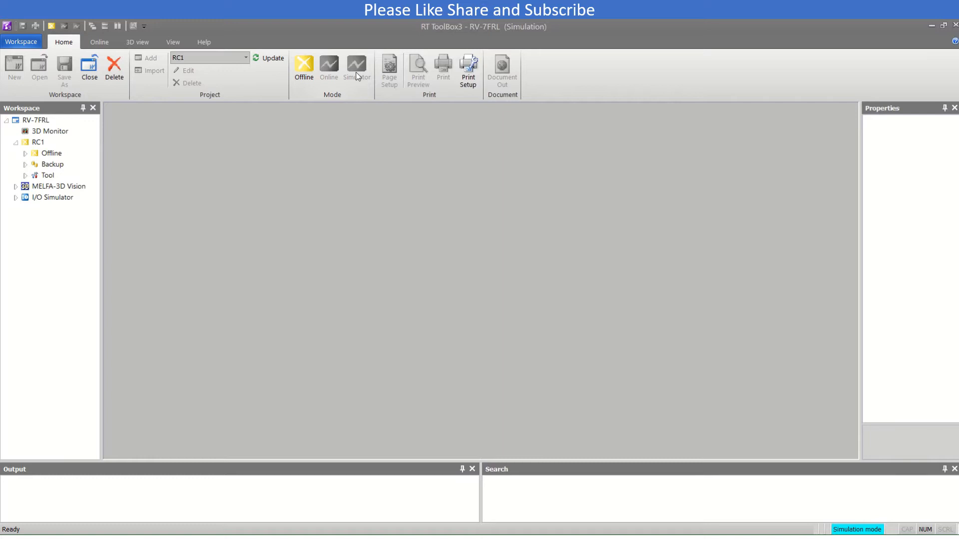
Bring up the simulation operation panel and open the 3D Monitor of the RV-7FR
left_click(357, 67)
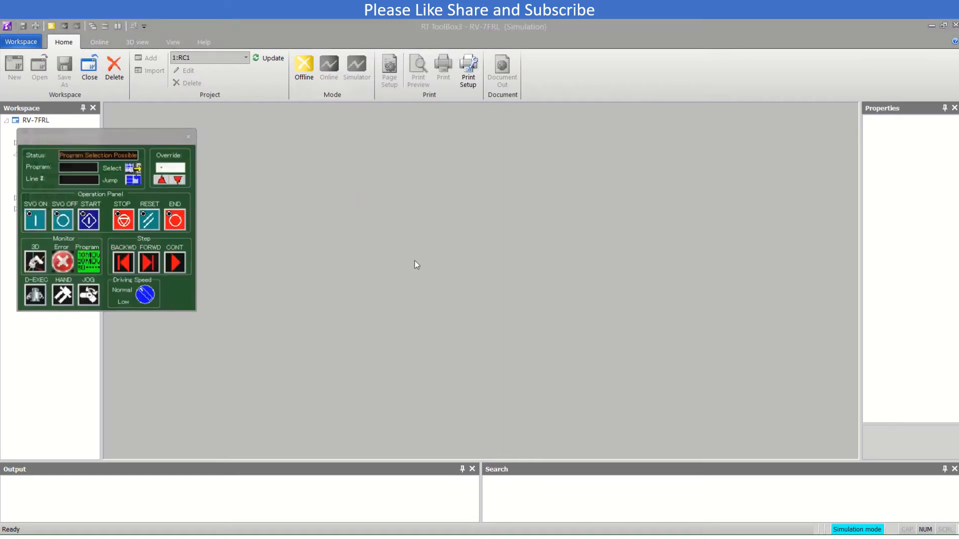
left_click(137, 42)
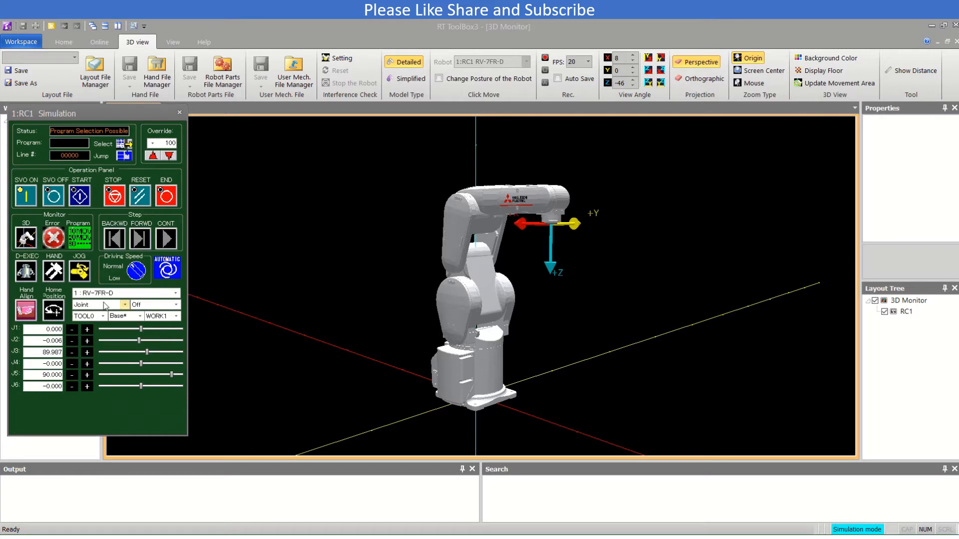
left_click(122, 304)
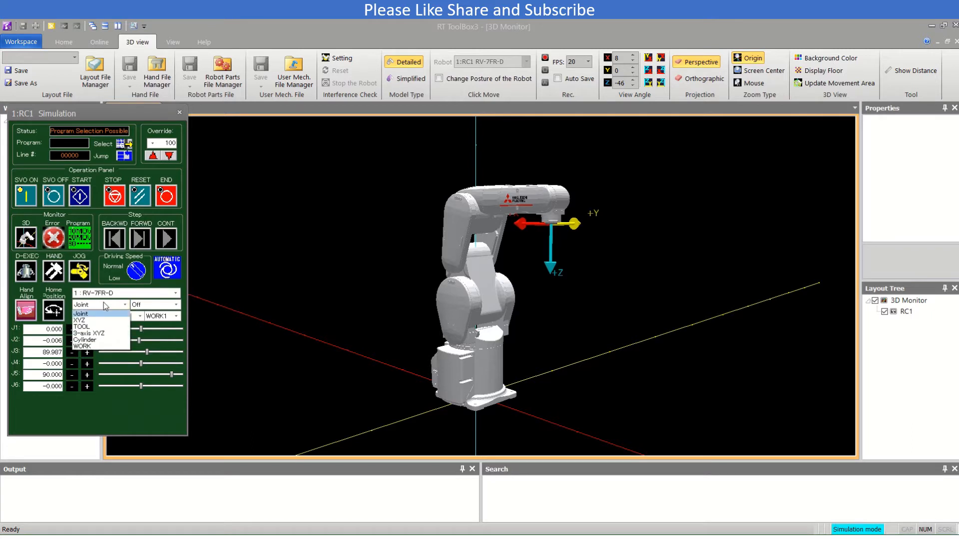
mouse_move(102, 313)
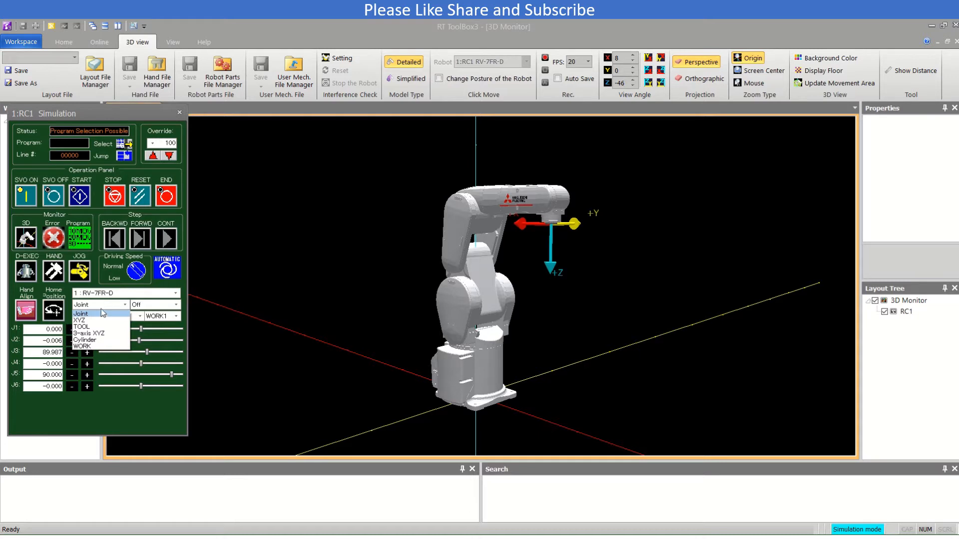
mouse_move(89, 327)
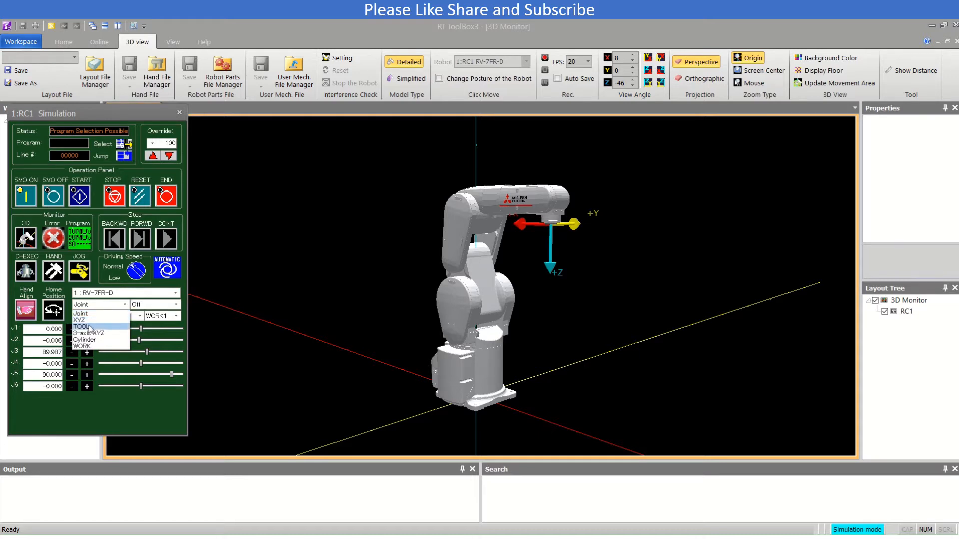
mouse_move(109, 333)
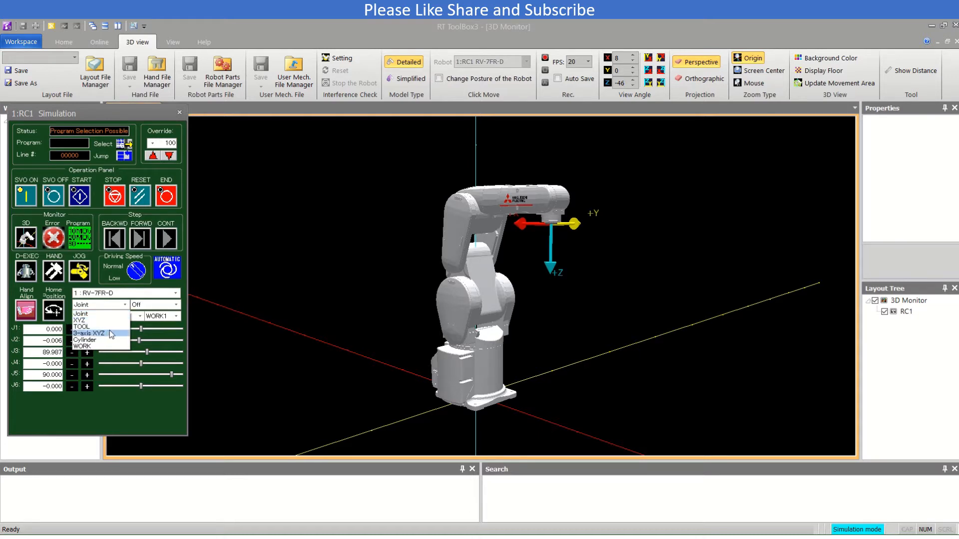
mouse_move(105, 314)
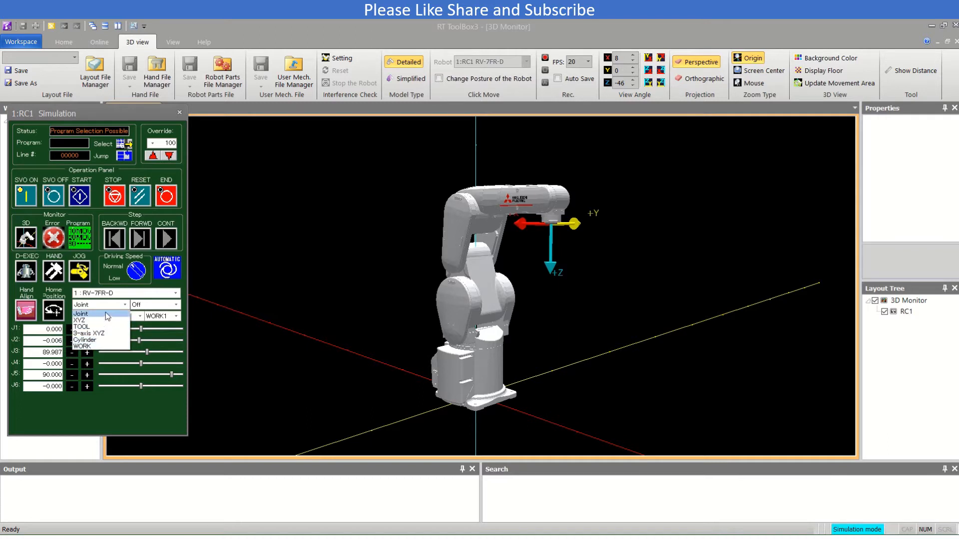
left_click(80, 314)
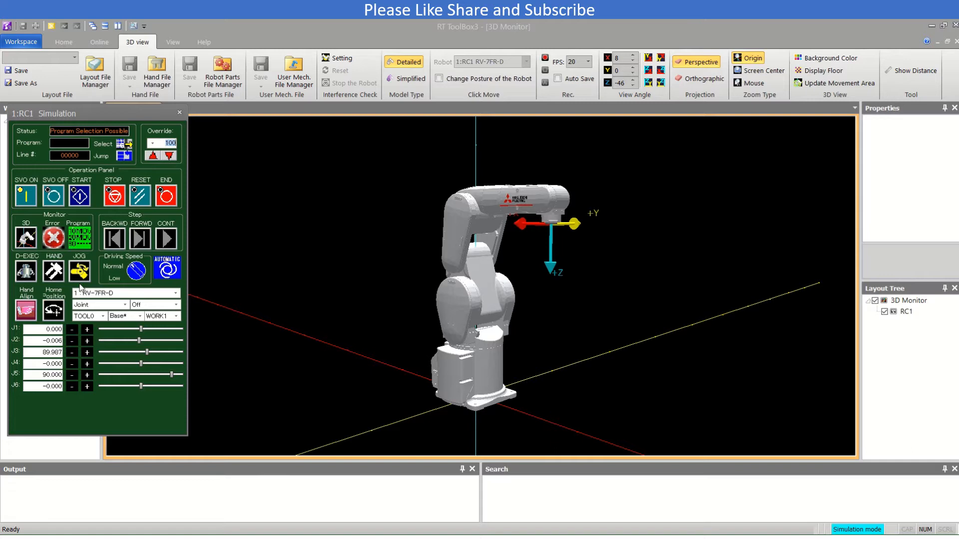
Swing J1 back and forth to rest at -16.896, then tilt the arm forward with J2
left_click(86, 329)
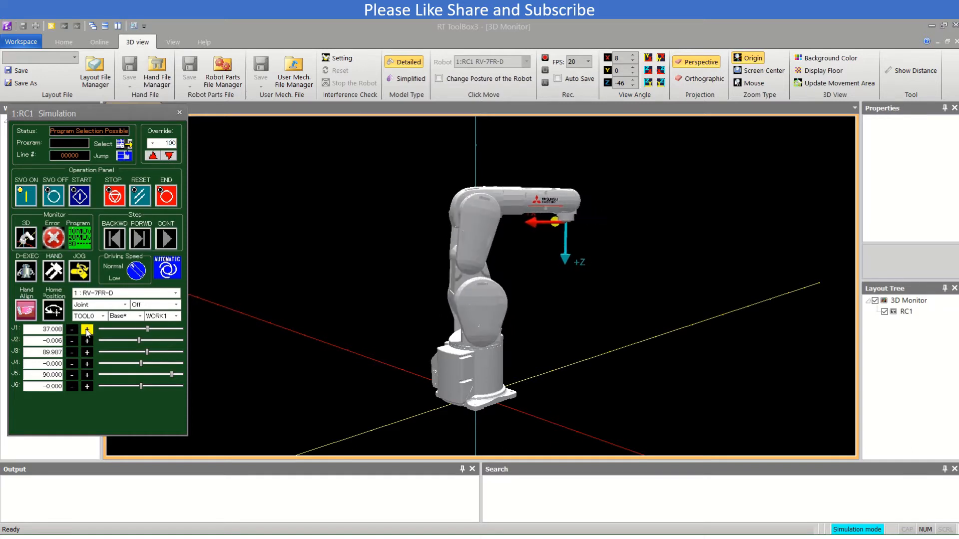
left_click(87, 329)
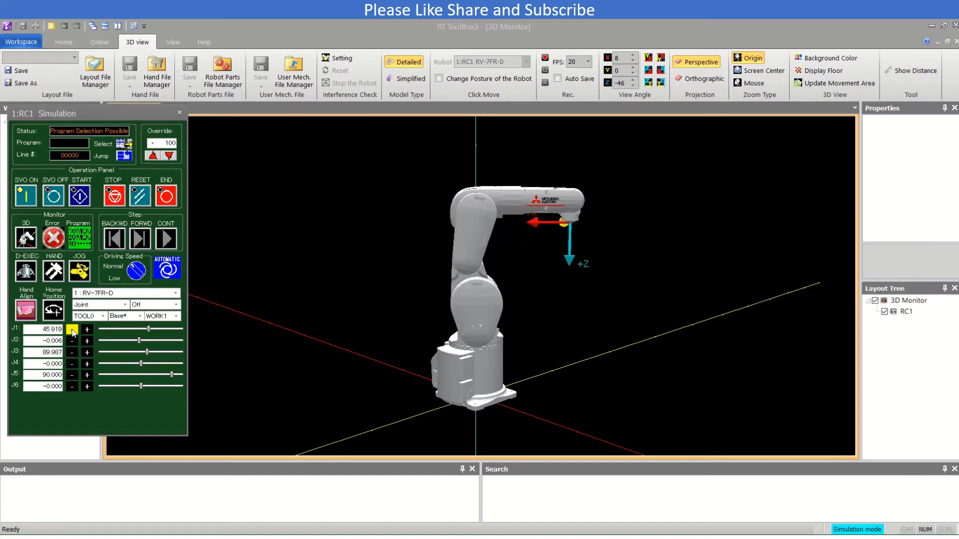
left_click(72, 330)
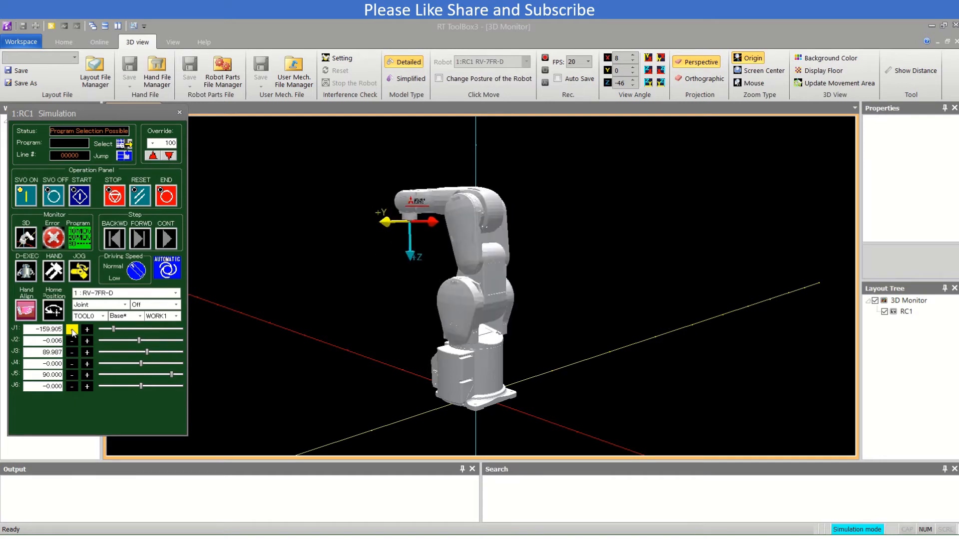
left_click(71, 329)
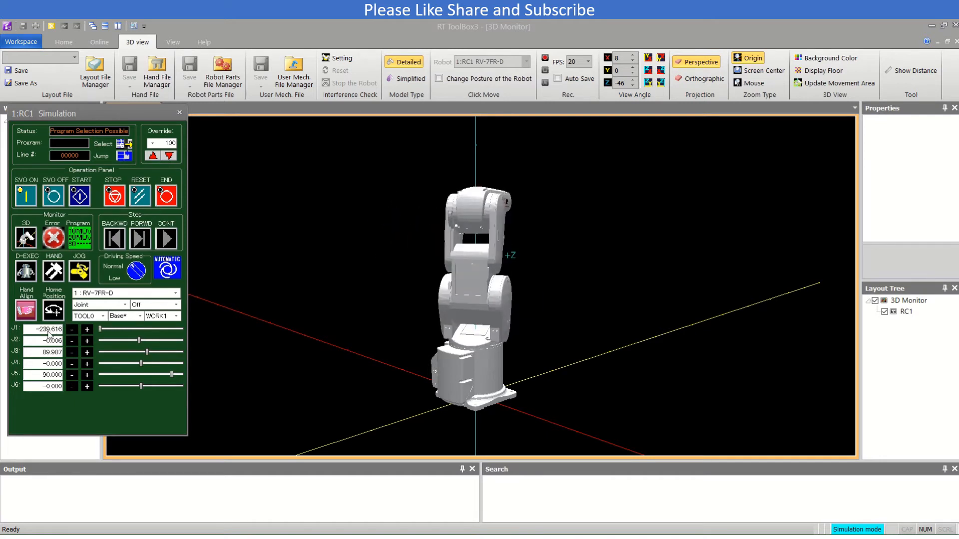
left_click(88, 329)
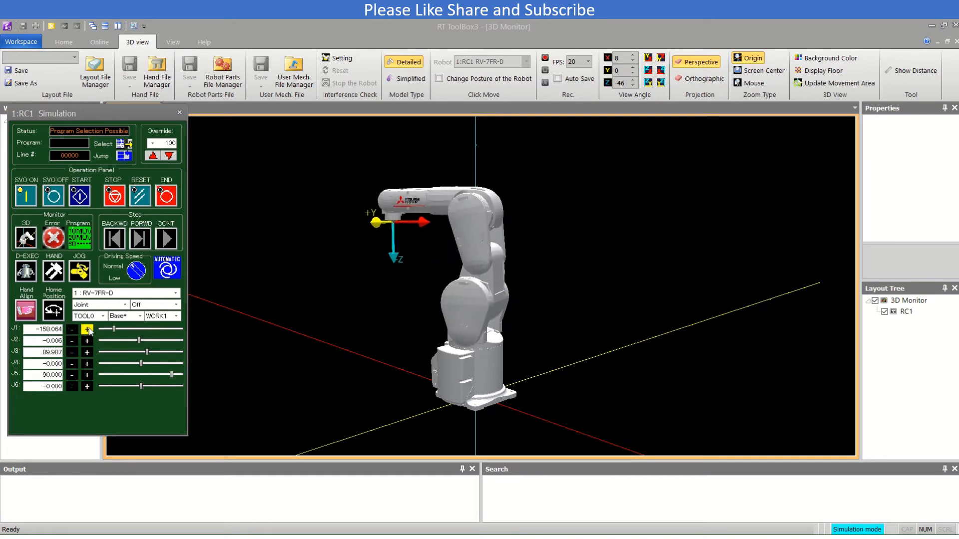
left_click(87, 329)
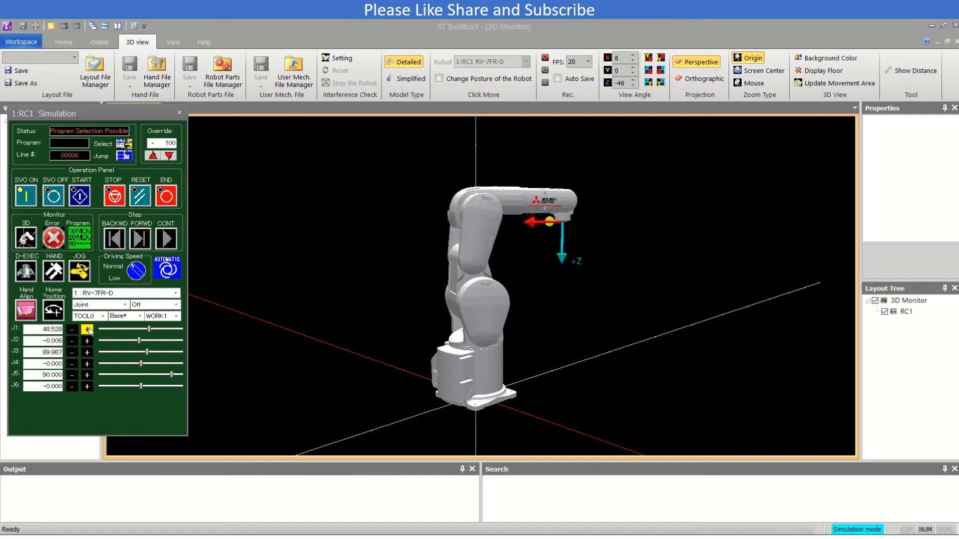
left_click(87, 329)
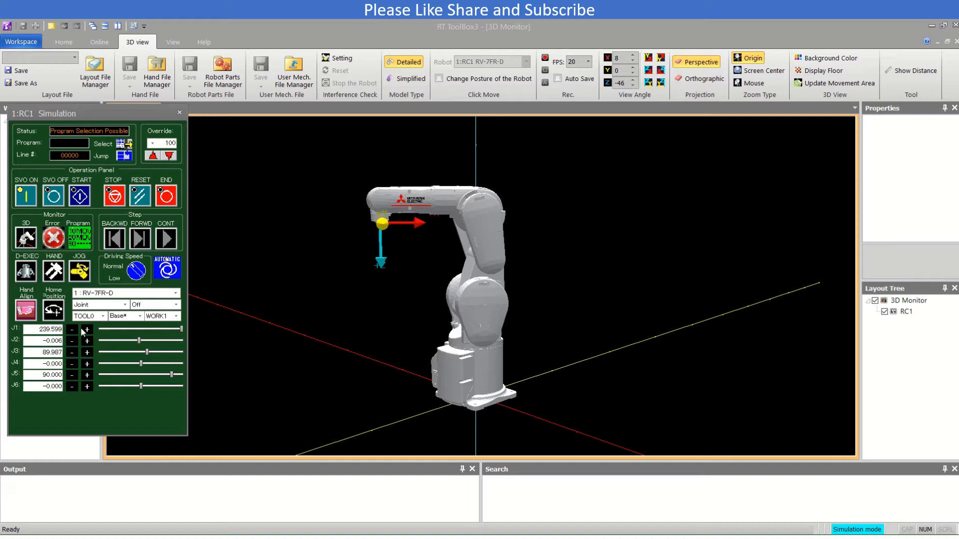
left_click(87, 330)
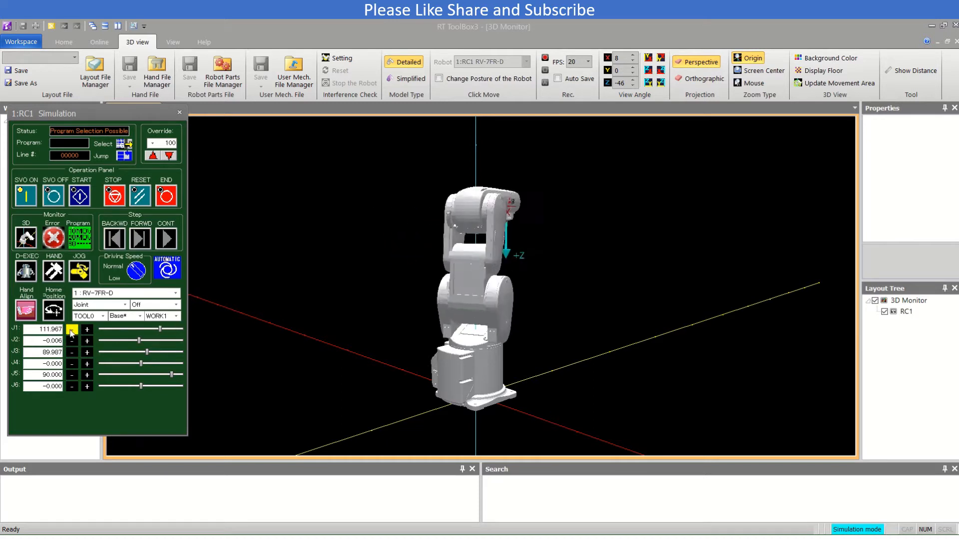
left_click(71, 330)
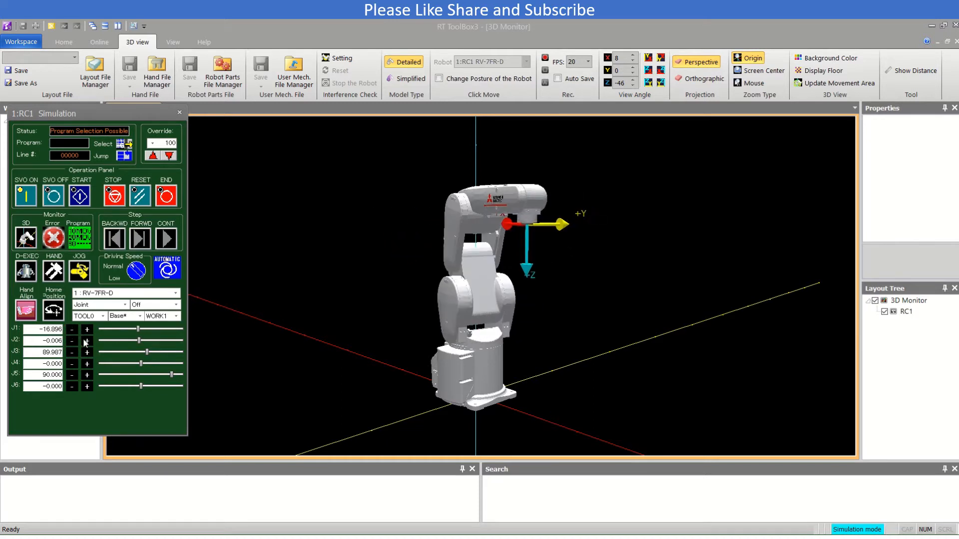
left_click(87, 340)
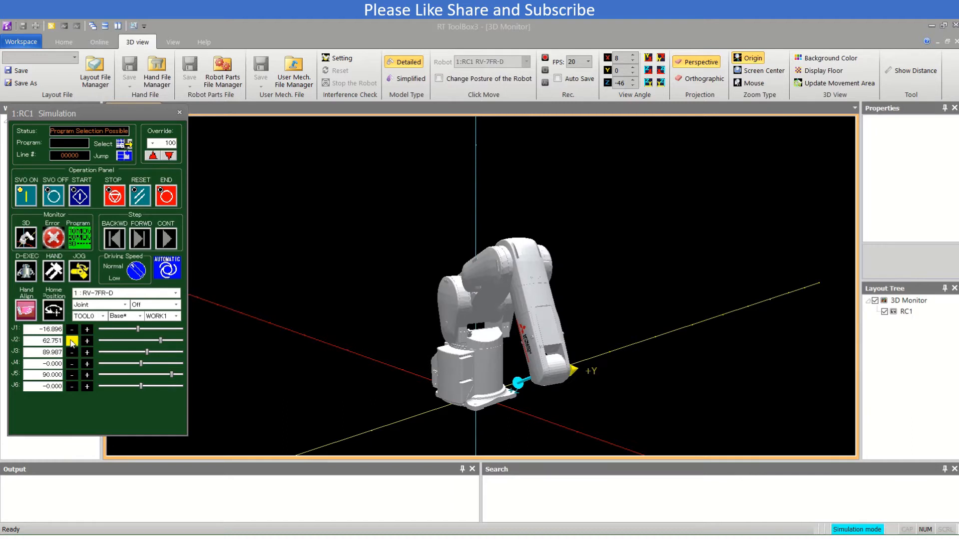
Return J2 near zero, then jog J3 and J4 back and forth
left_click(71, 341)
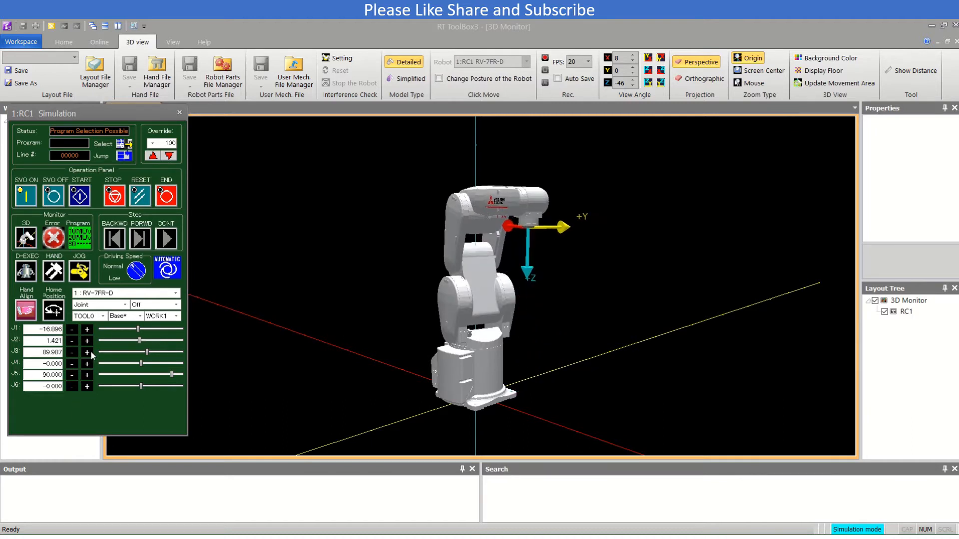
left_click(87, 352)
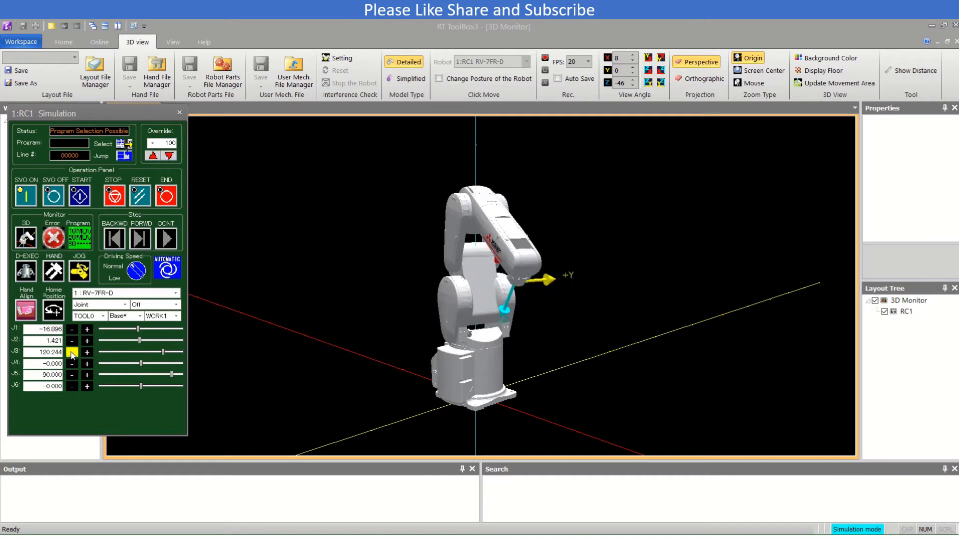
left_click(87, 364)
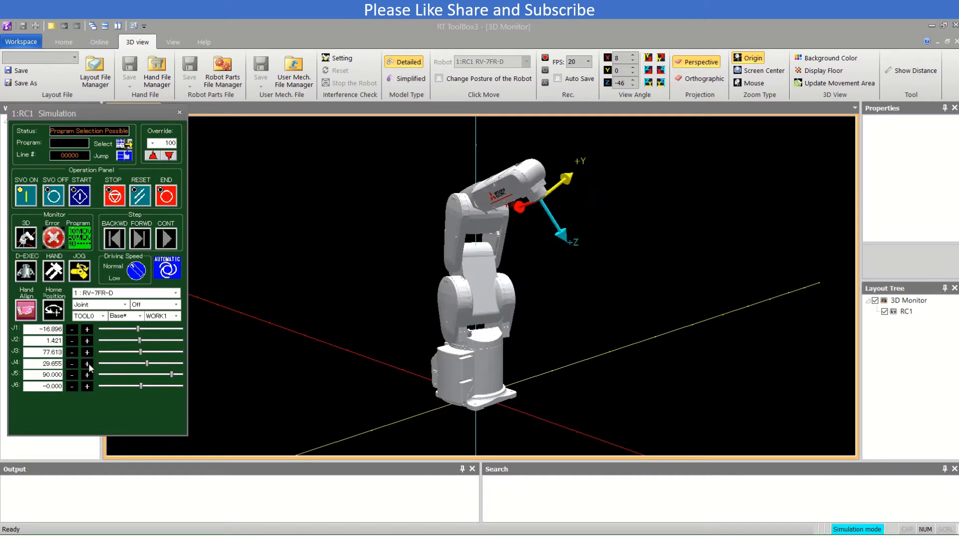
left_click(71, 364)
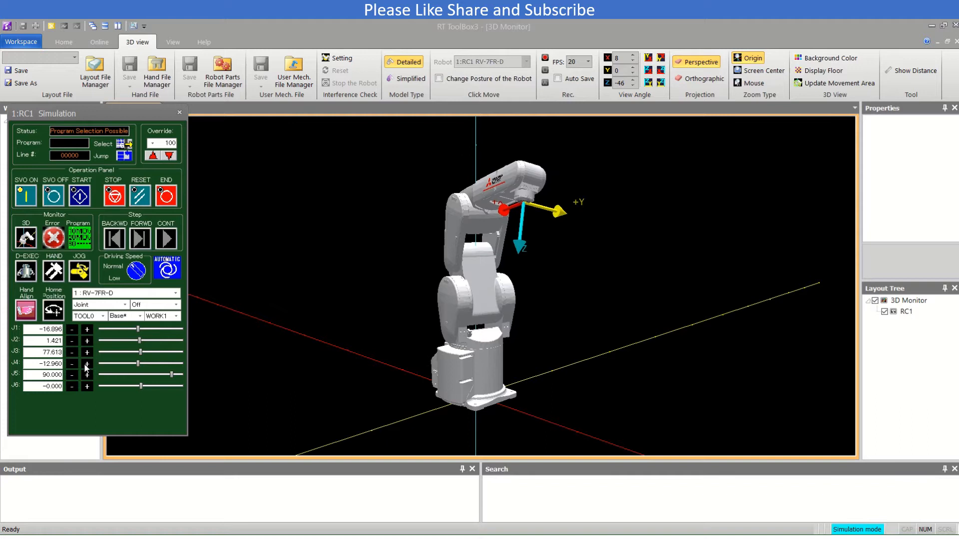
left_click(87, 375)
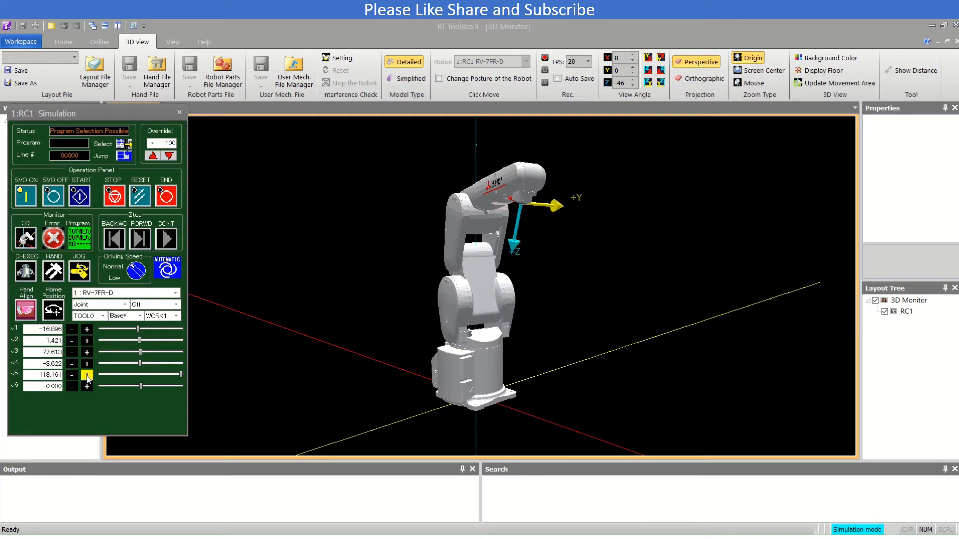
Bend the wrist on J5 and rotate J6 negatively to -12.288
left_click(71, 375)
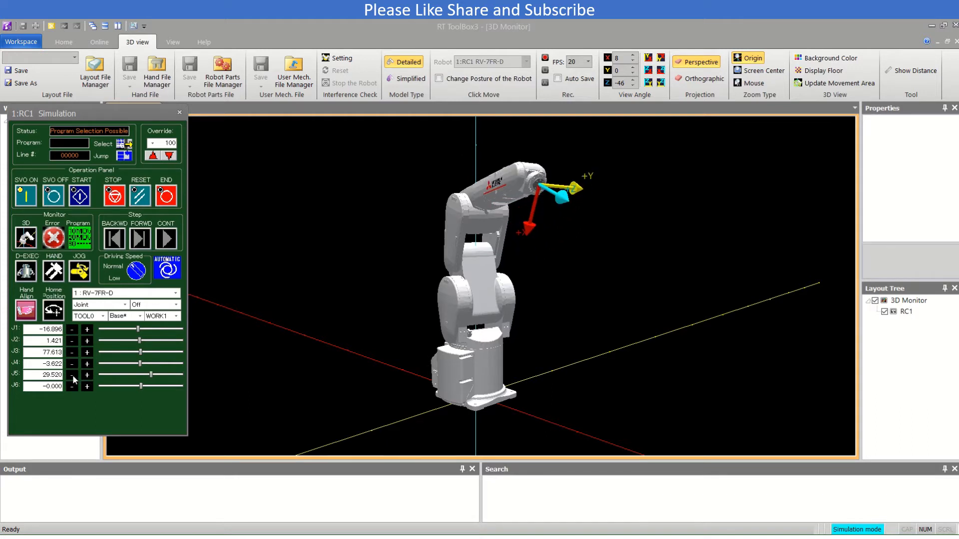
left_click(87, 375)
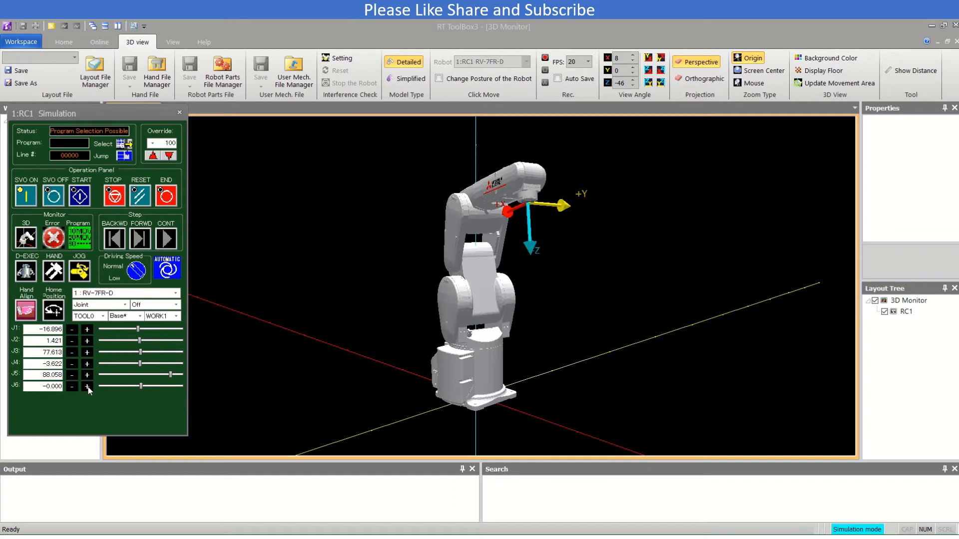
left_click(71, 387)
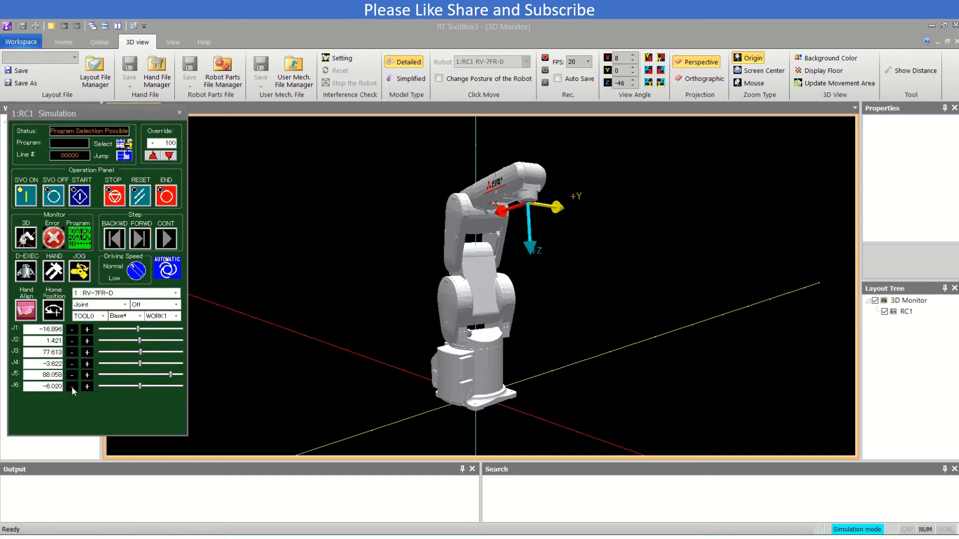
left_click(72, 386)
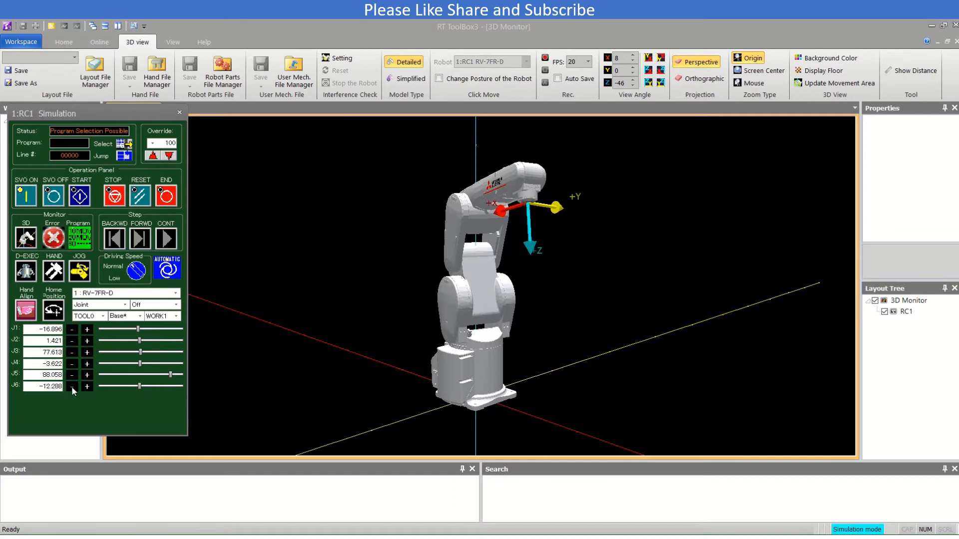
Switch the jog mode to XYZ and move the hand back and forth along X
left_click(126, 305)
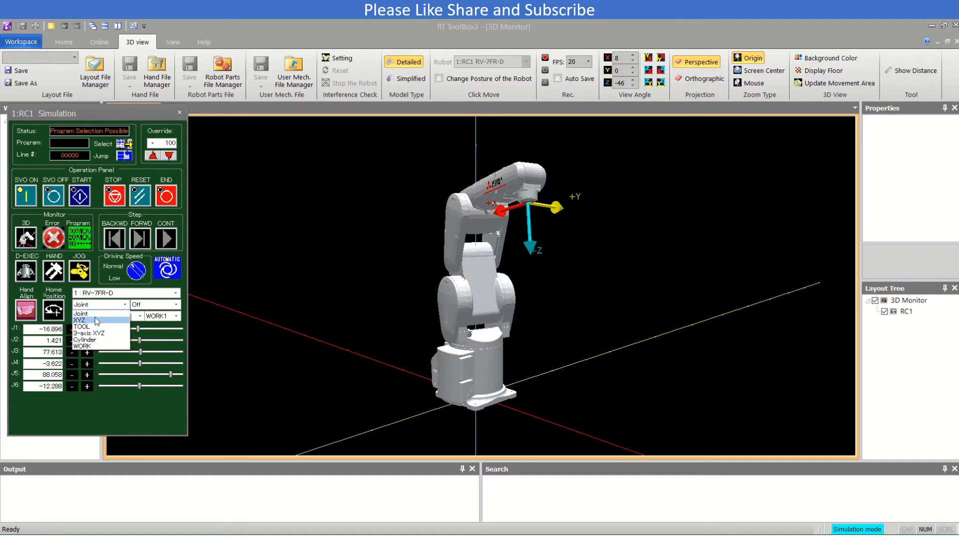
left_click(80, 321)
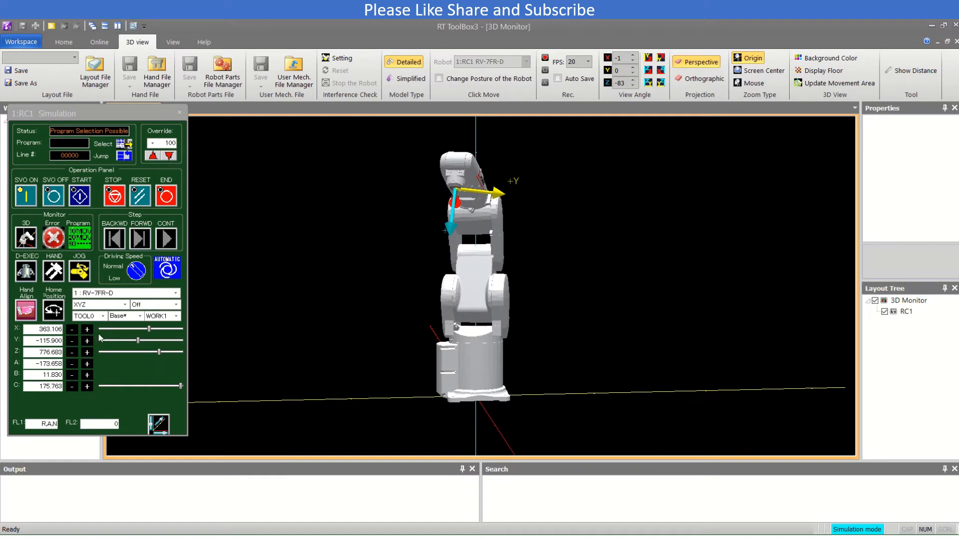
left_click(86, 329)
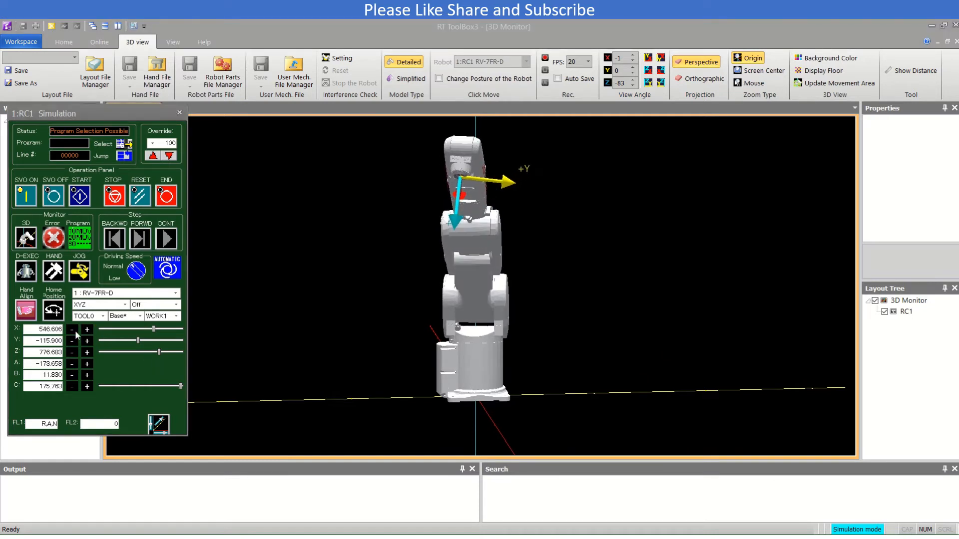
left_click(71, 329)
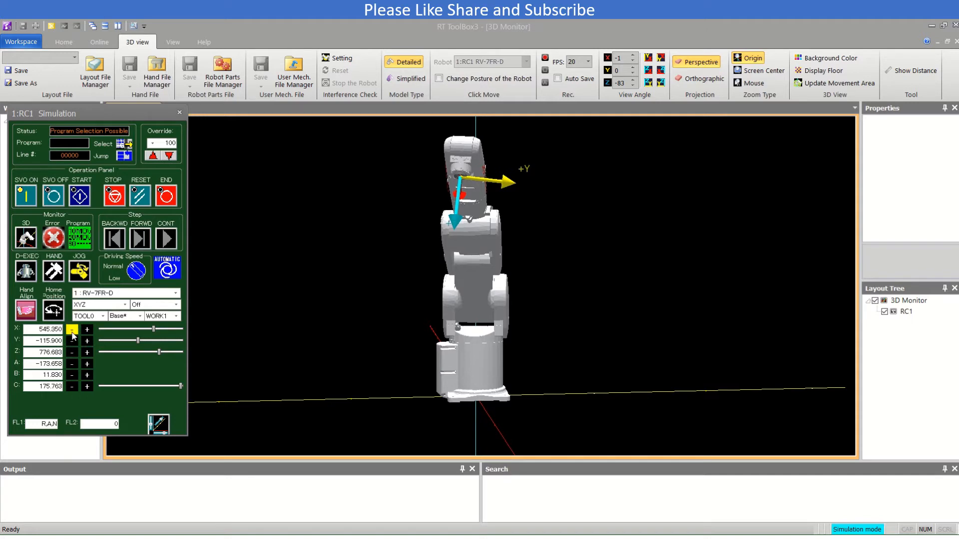
left_click(72, 330)
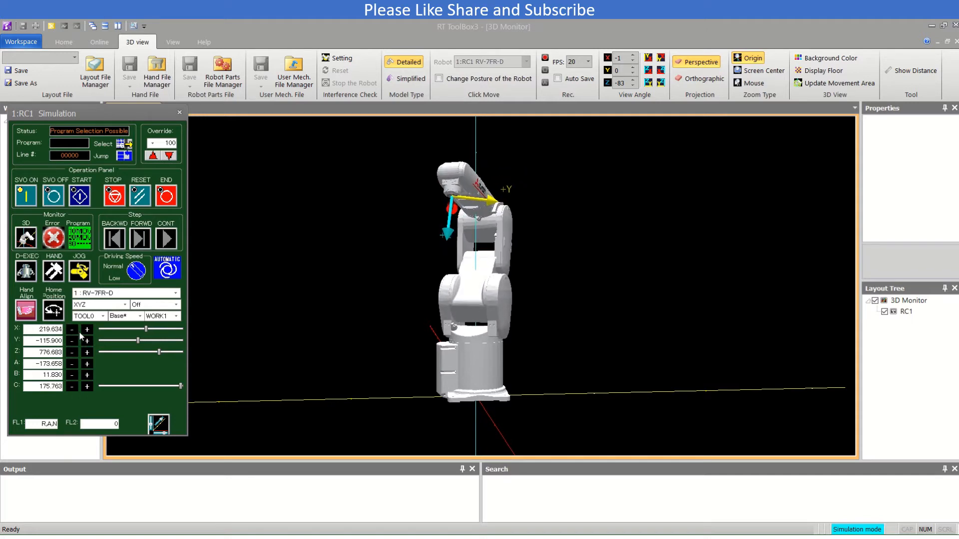
left_click(87, 329)
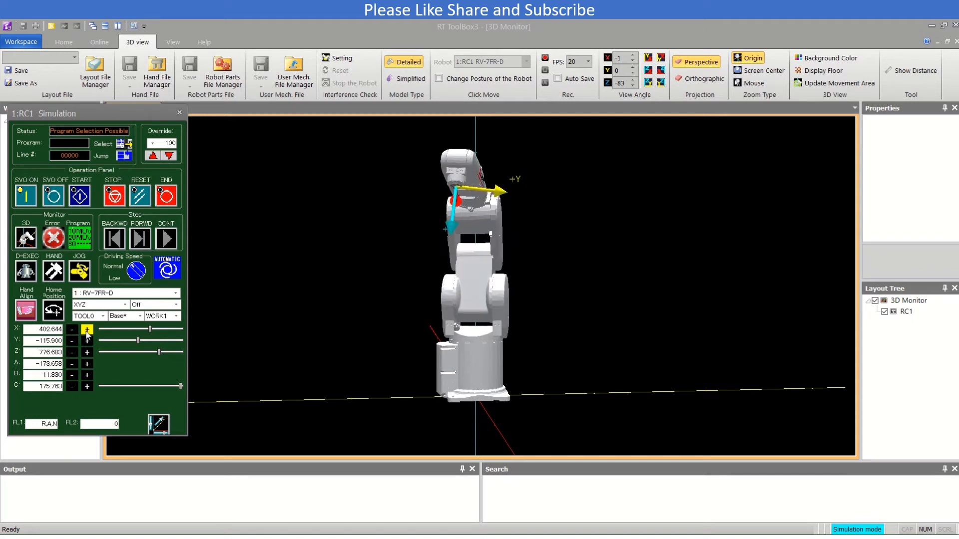
left_click(87, 329)
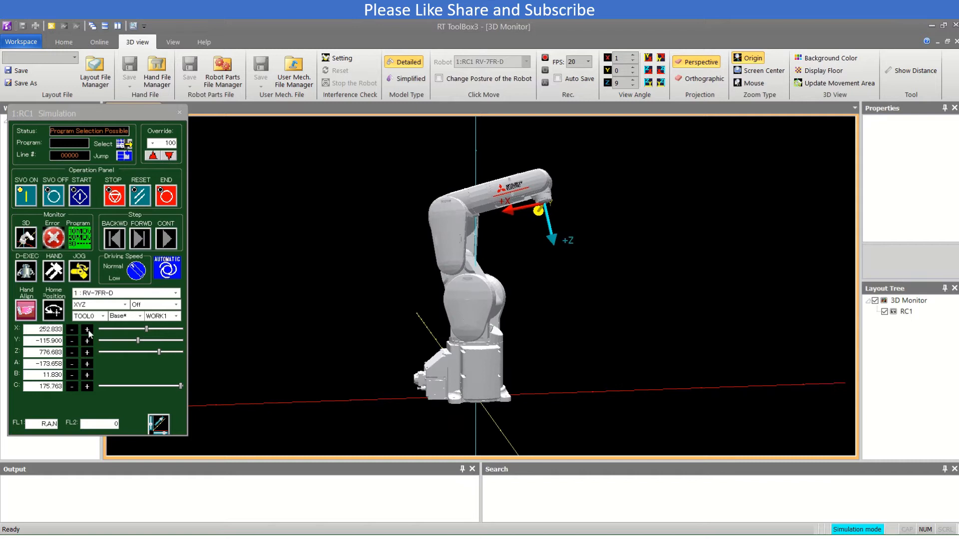
left_click(86, 329)
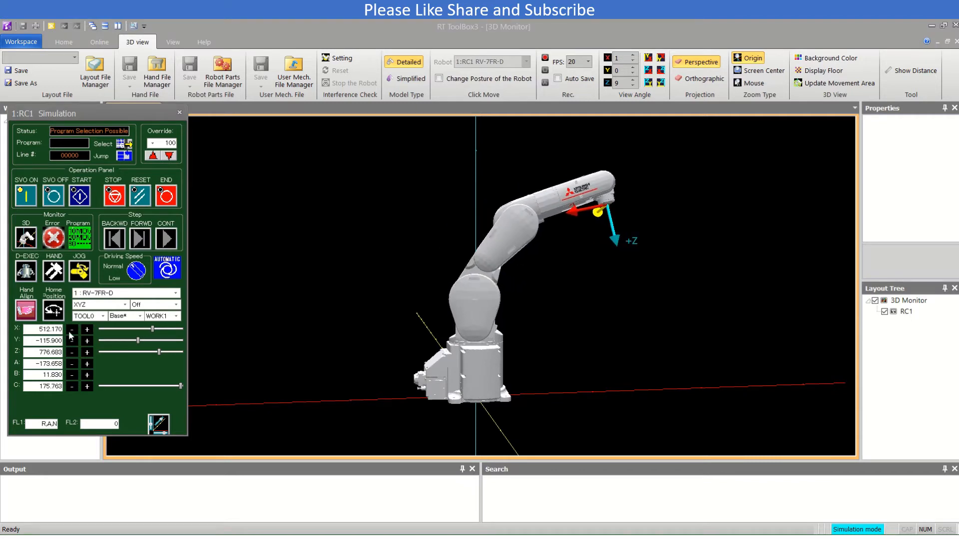
left_click(72, 329)
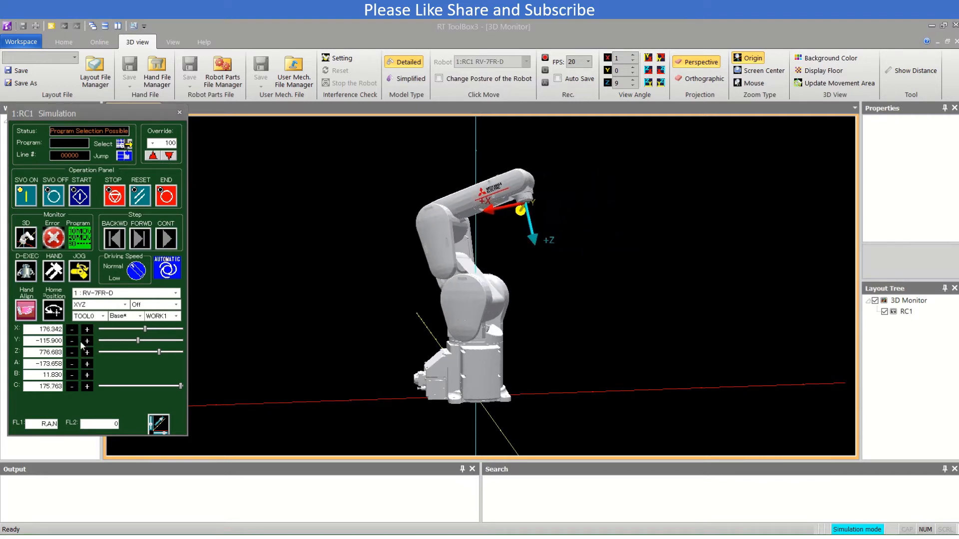
Jog the hand along Y, Z and +X to X 370.422, Y -57.807, Z 651.839
left_click(86, 340)
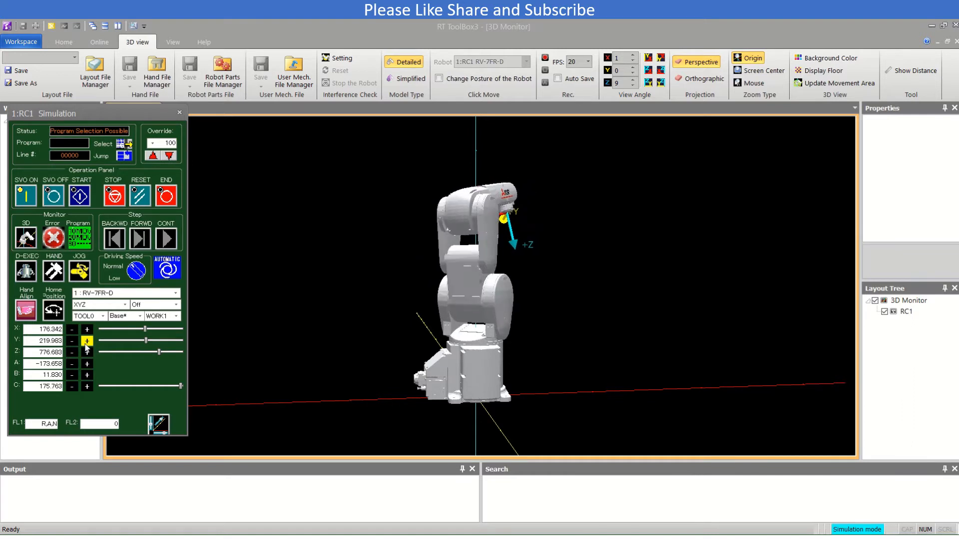
left_click(87, 341)
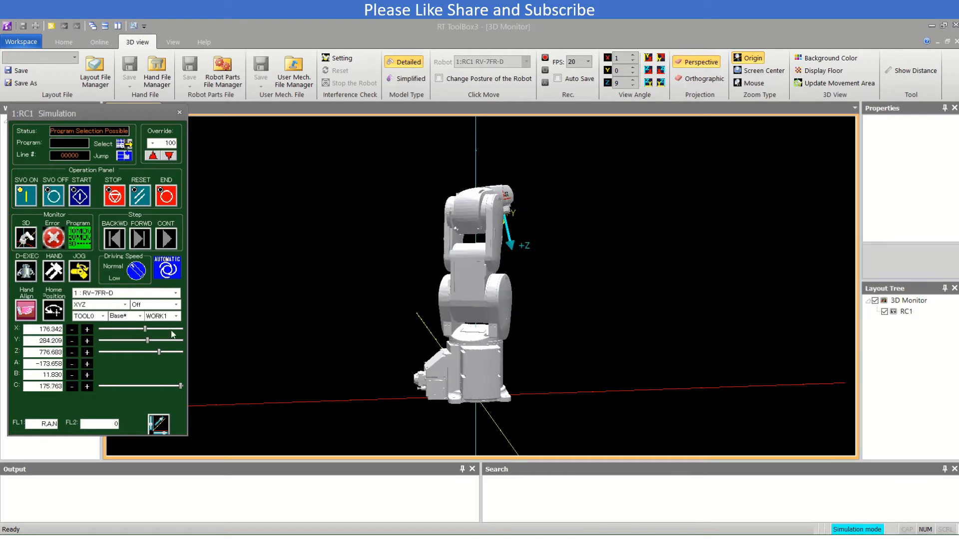
left_click(71, 341)
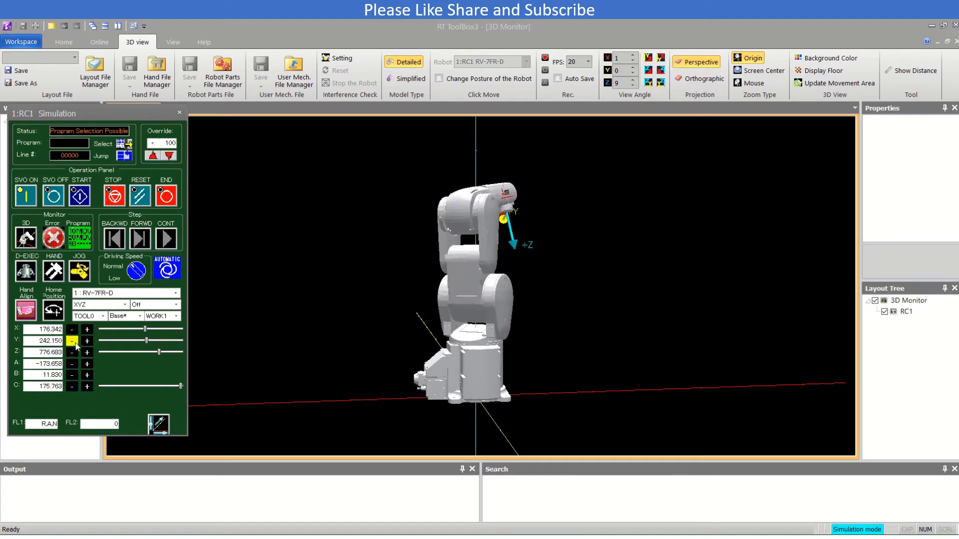
left_click(72, 341)
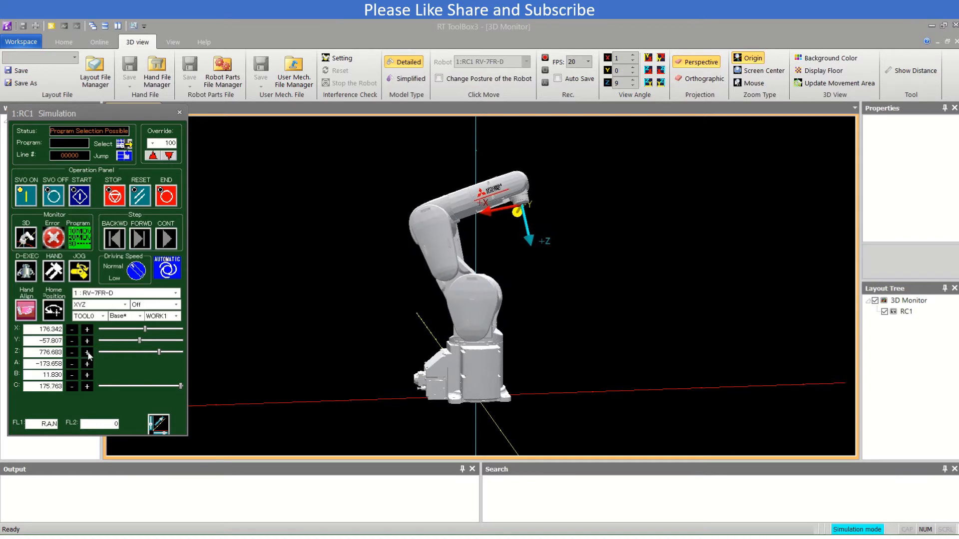
left_click(87, 354)
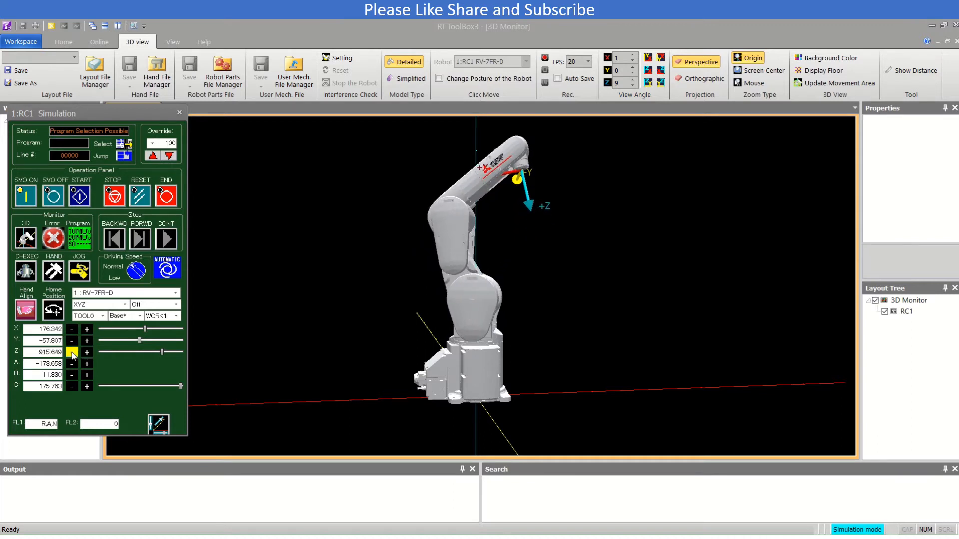
left_click(72, 352)
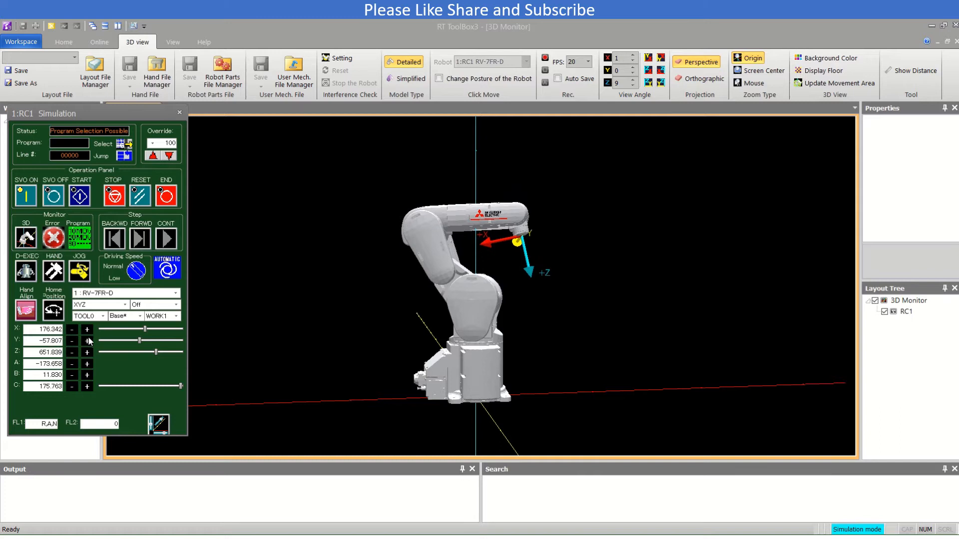
left_click(87, 329)
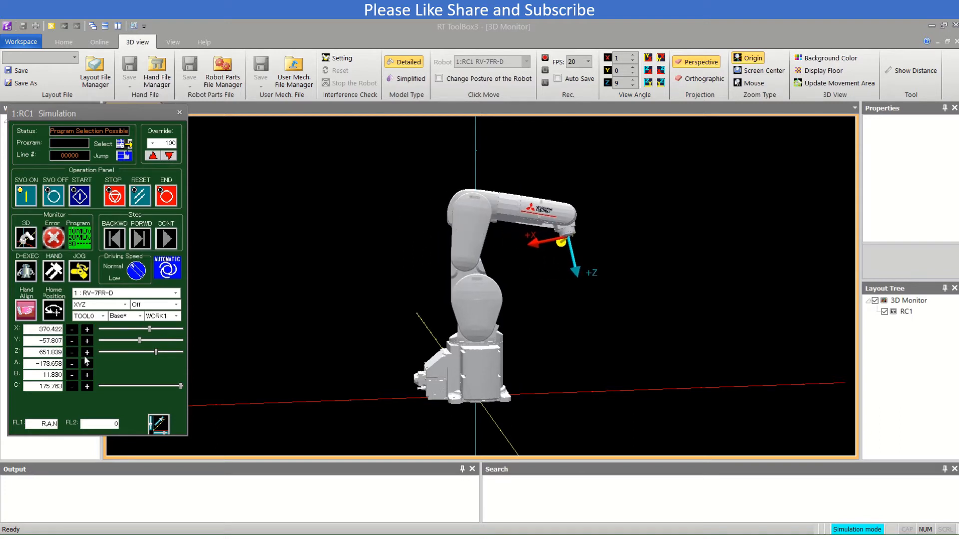
Rotate the hand about A, B and C to A -175.093, B 39.141, C 172.546
left_click(87, 364)
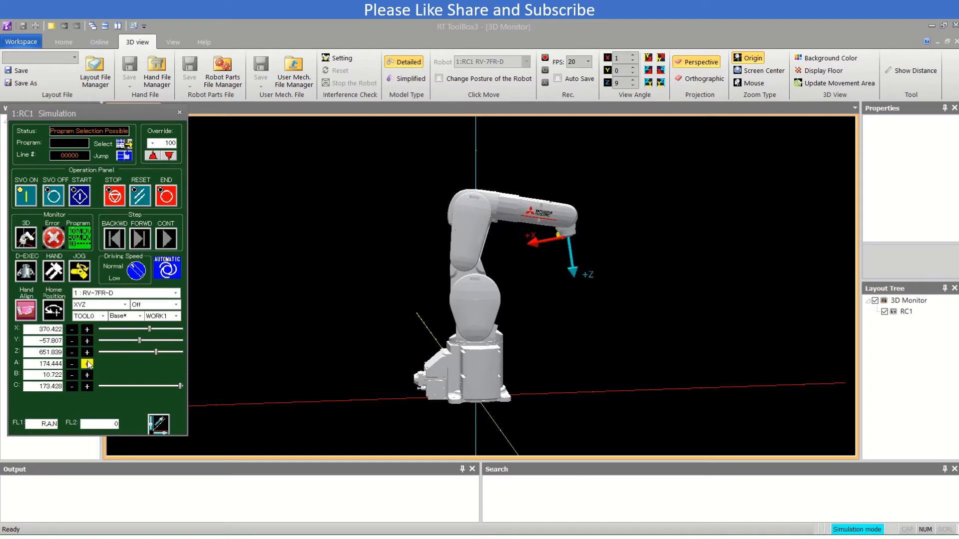
left_click(71, 363)
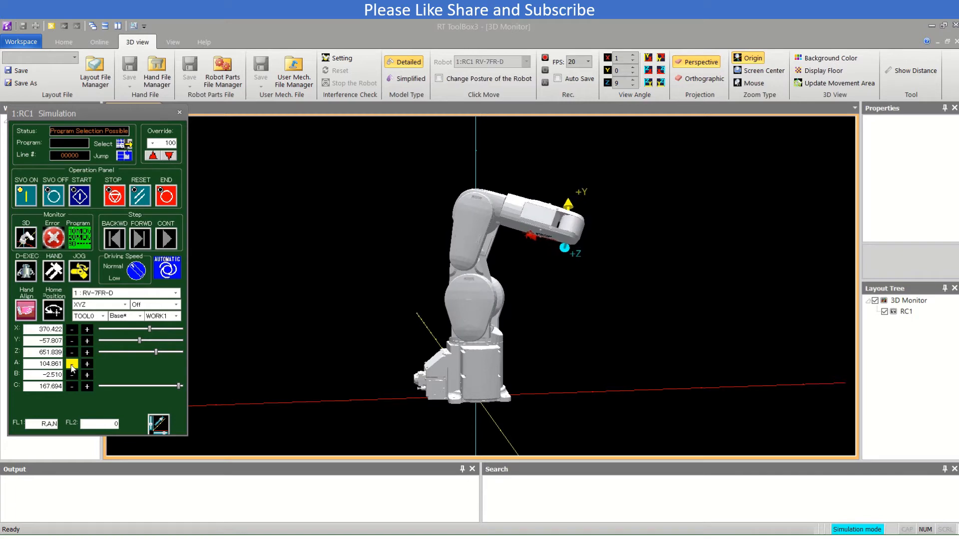
left_click(71, 364)
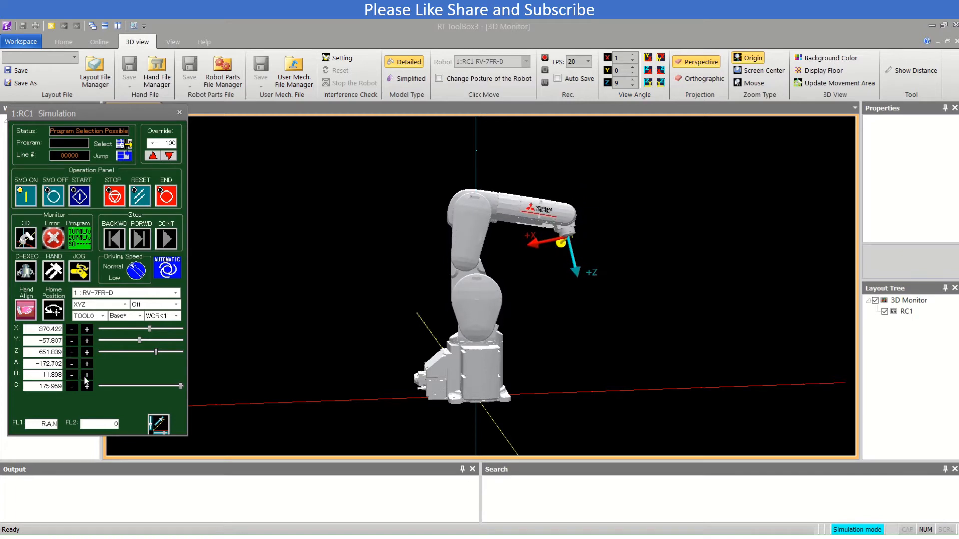
left_click(72, 375)
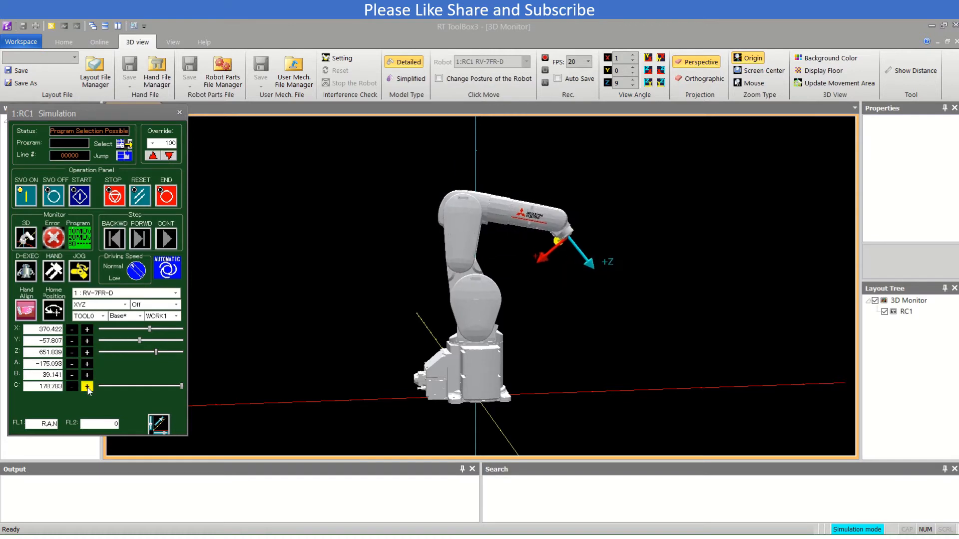
left_click(71, 387)
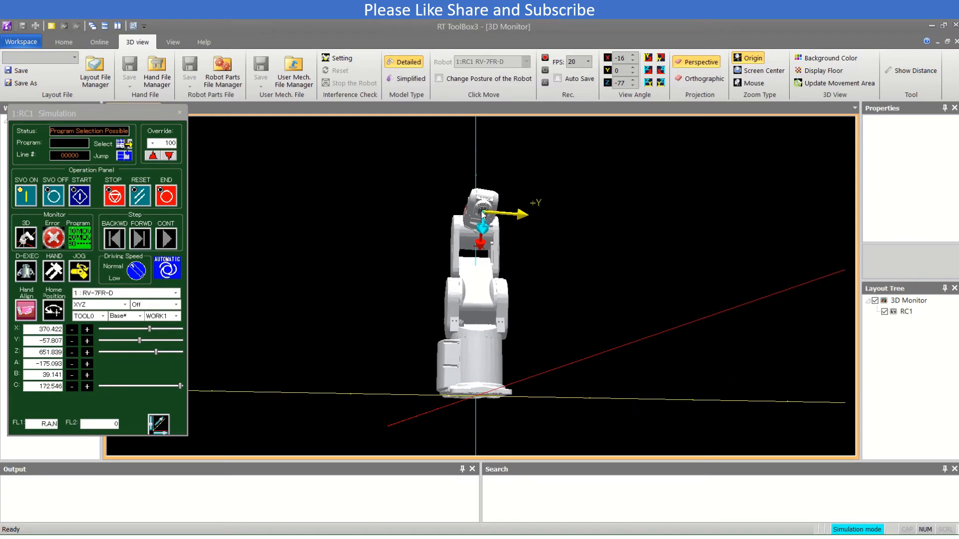
mouse_move(496, 232)
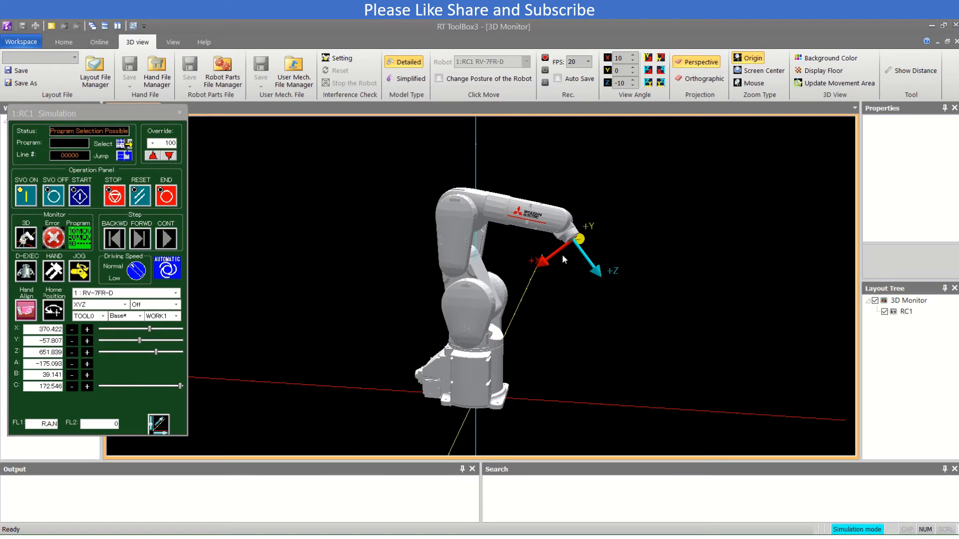
mouse_move(265, 366)
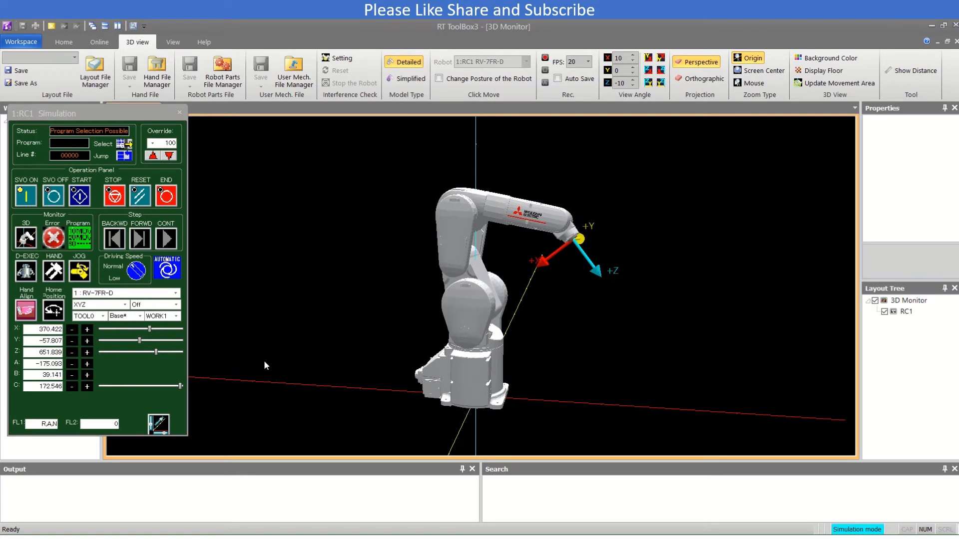
Switch to TOOL jog mode and jog along X, Y, Z to X 491.129, Y -78.405, Z 644.281
left_click(123, 305)
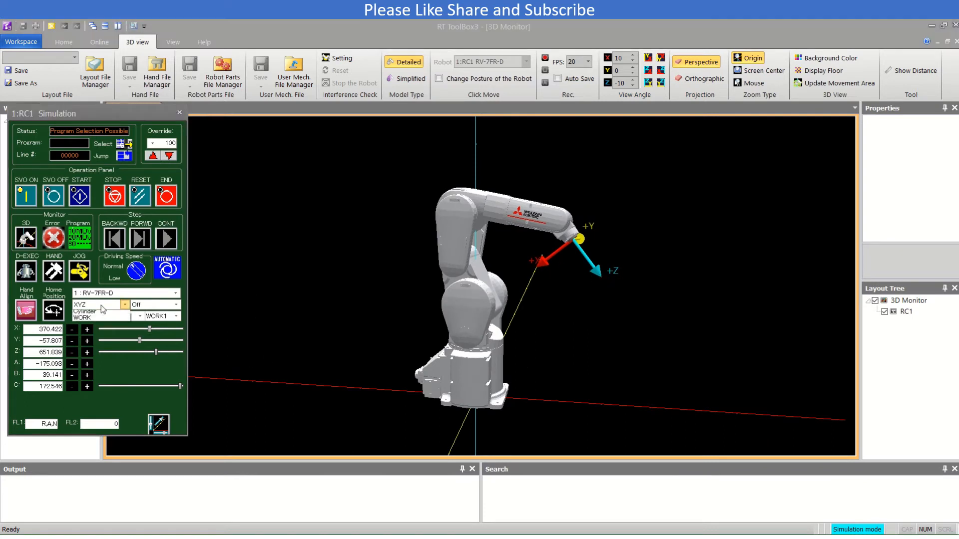
left_click(101, 305)
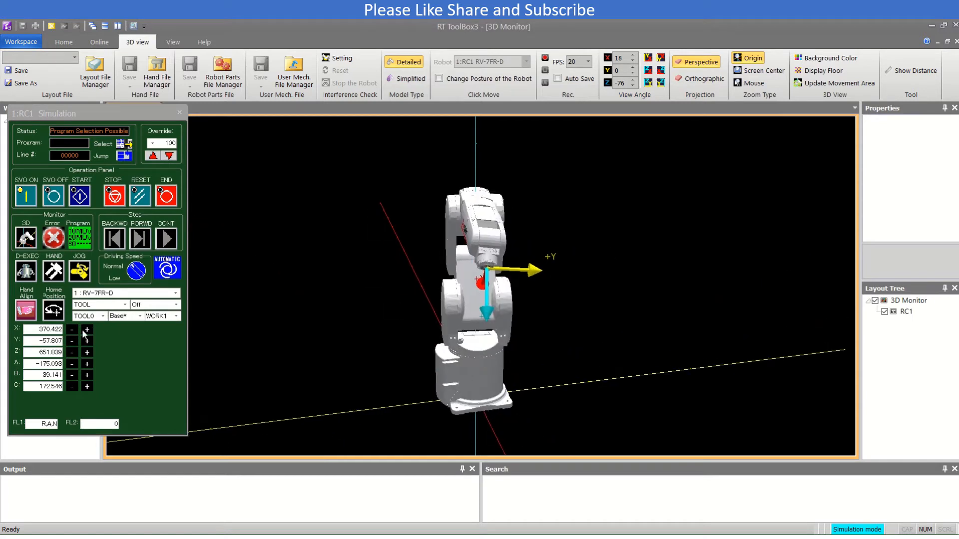
left_click(71, 329)
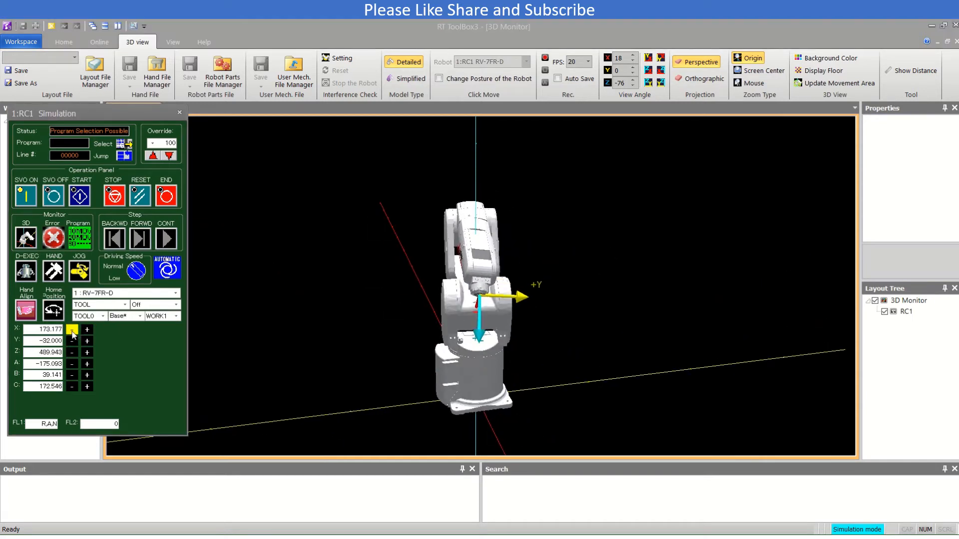
left_click(87, 341)
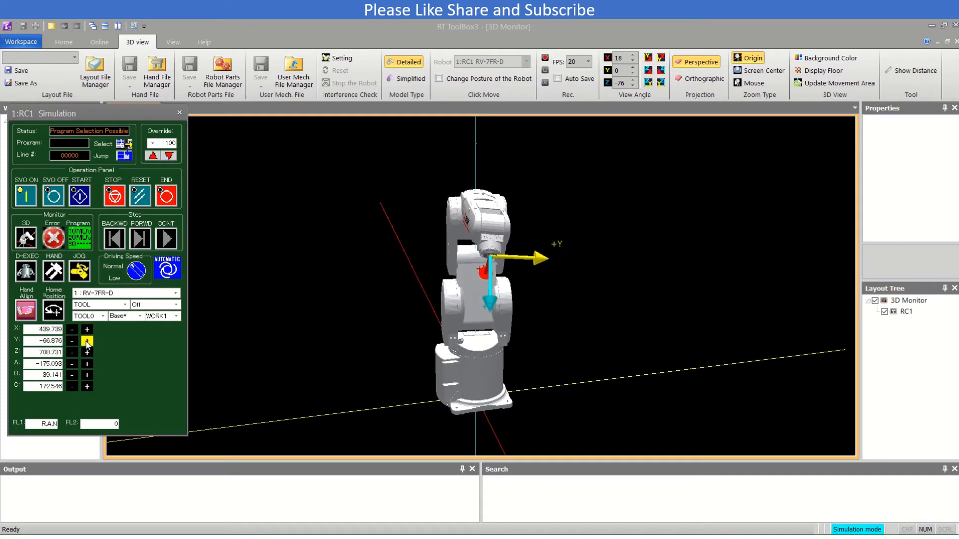
left_click(72, 342)
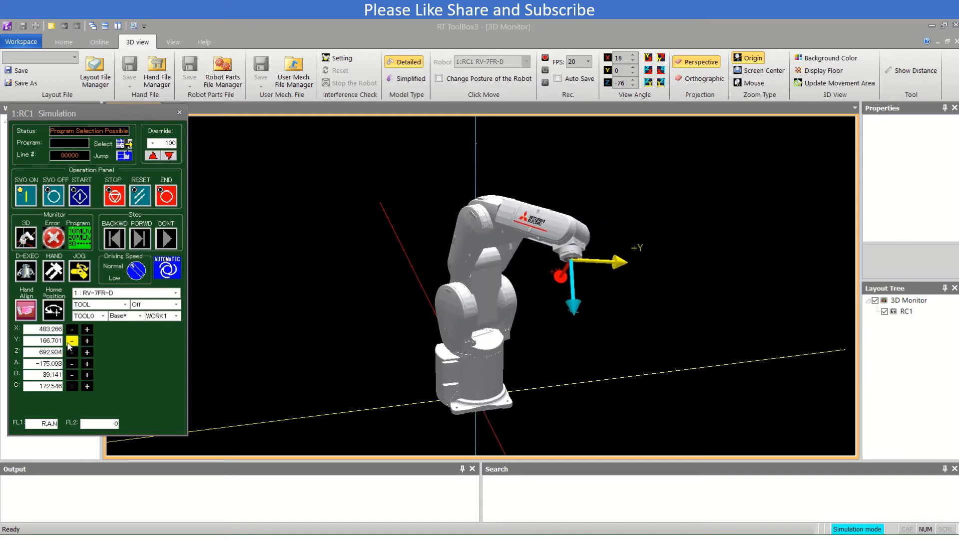
left_click(87, 352)
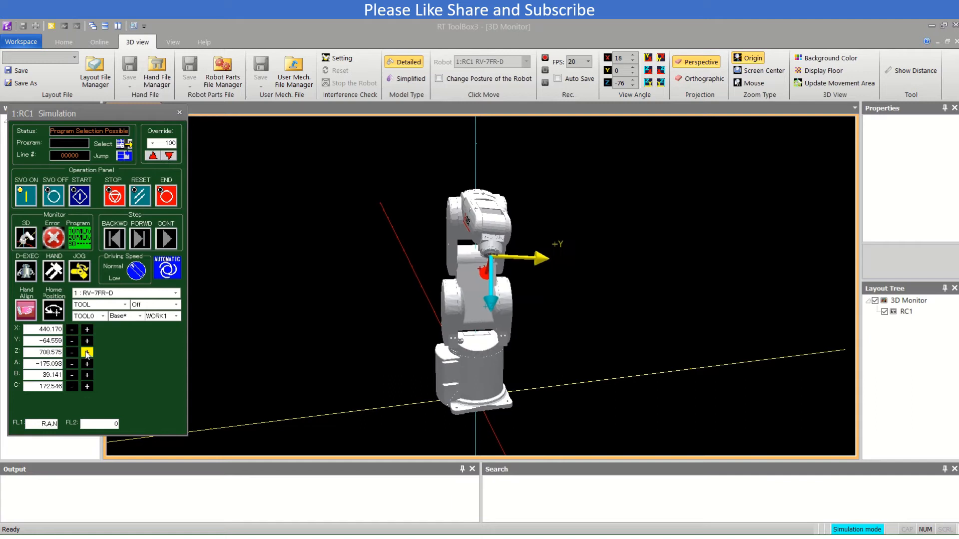
left_click(87, 353)
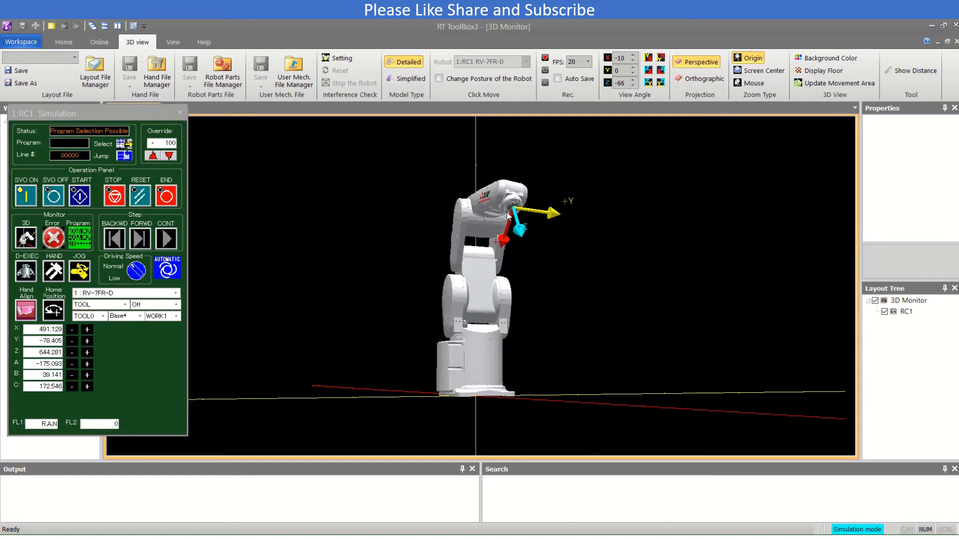
mouse_move(512, 216)
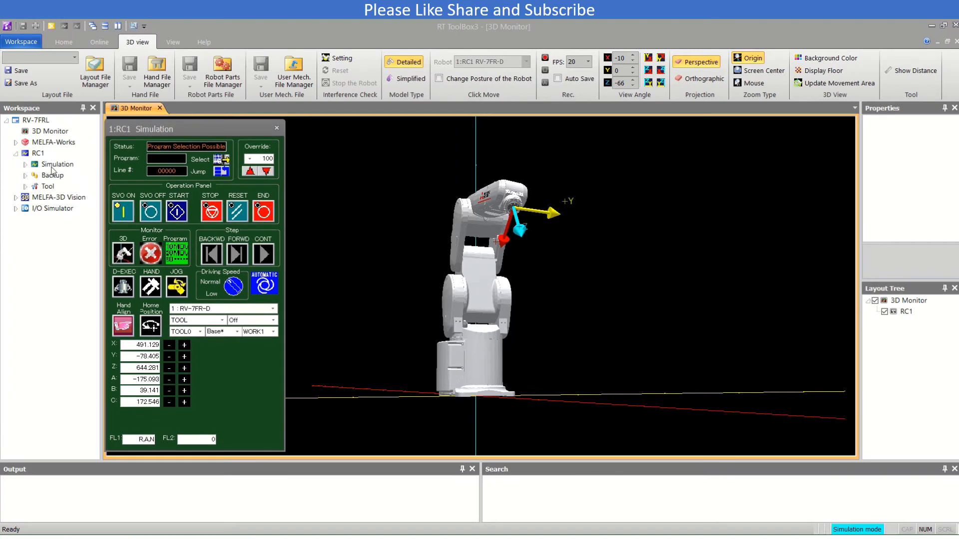
Write tool parameter MEXTL1 (X 100, Y 90, Z 90) to the simulated controller, then return to 3D Monitor
left_click(26, 164)
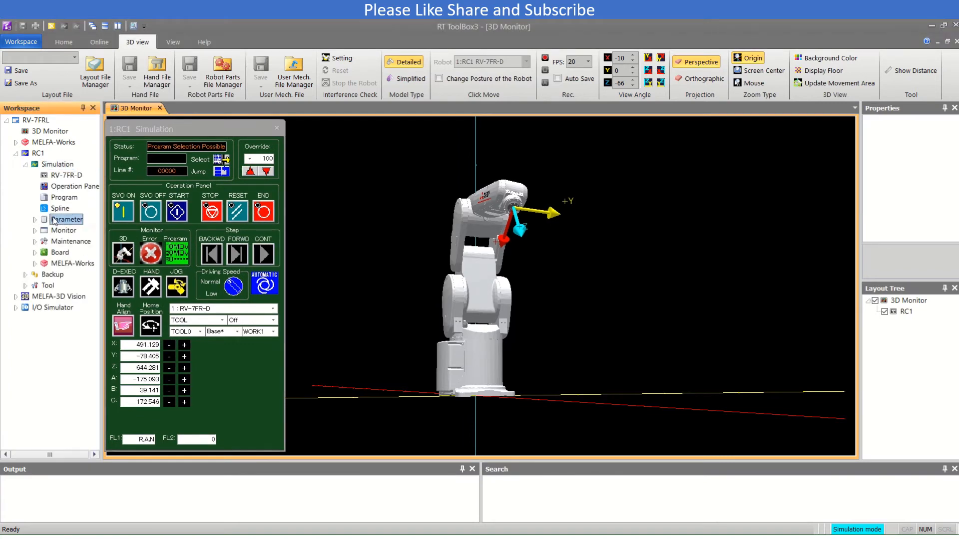
left_click(52, 220)
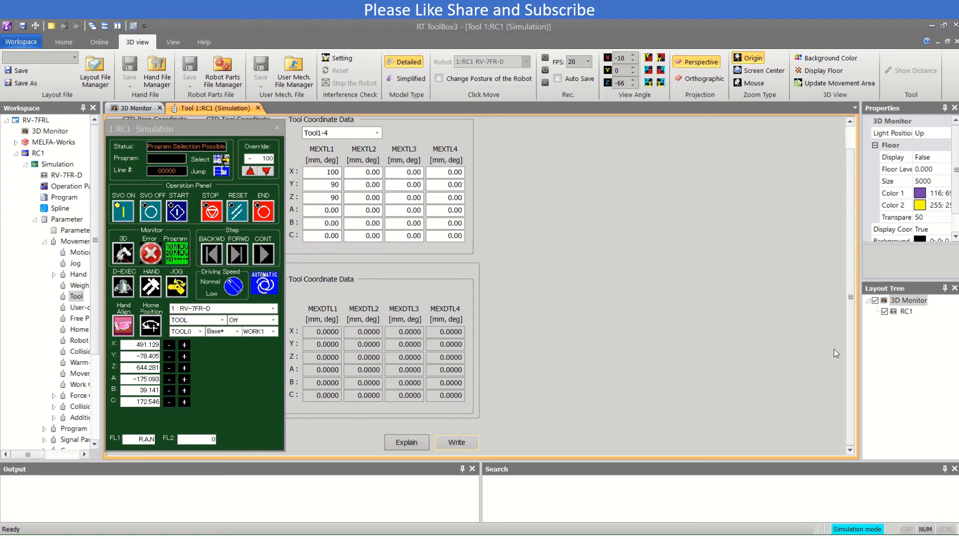
left_click(456, 442)
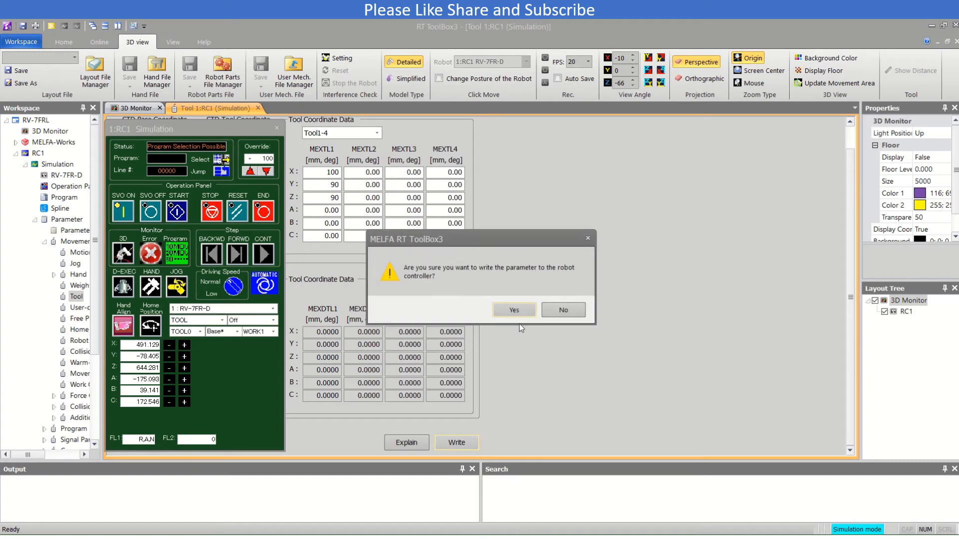
left_click(513, 311)
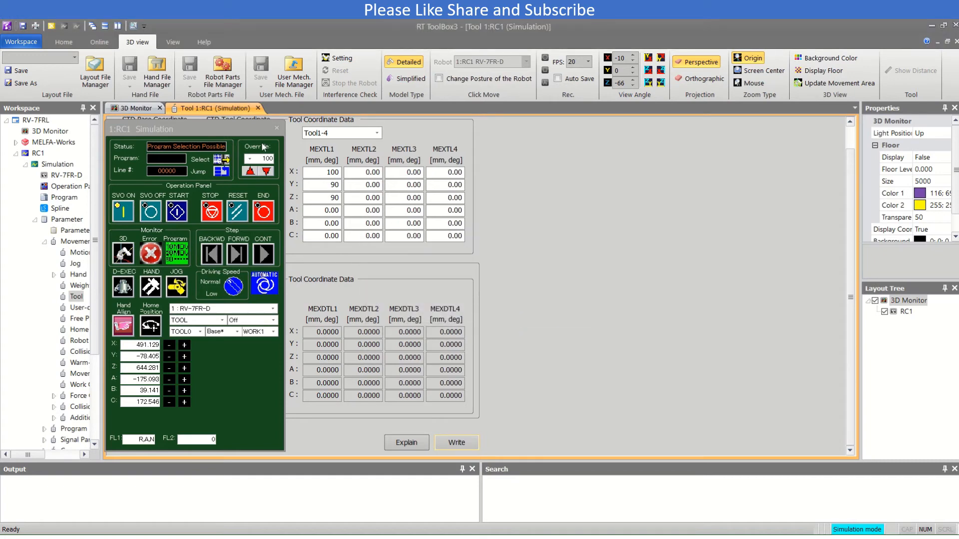
left_click(135, 109)
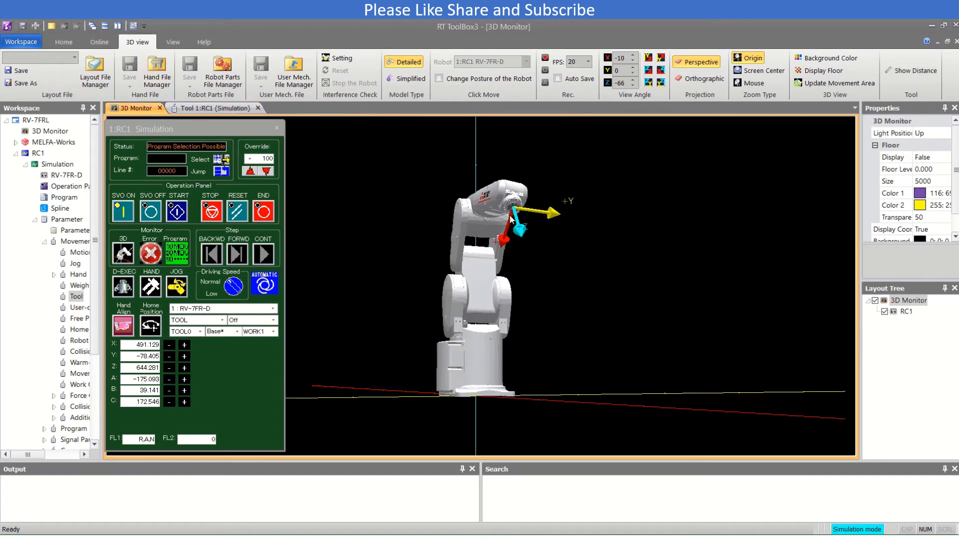
Select TOOL1, jog the tool along X and rotate it back and forth about A
left_click(185, 330)
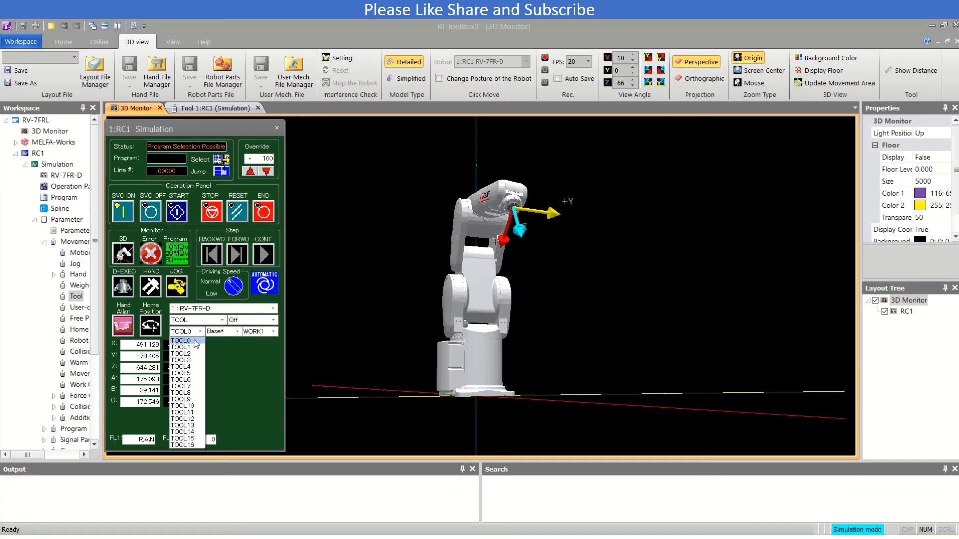
left_click(182, 348)
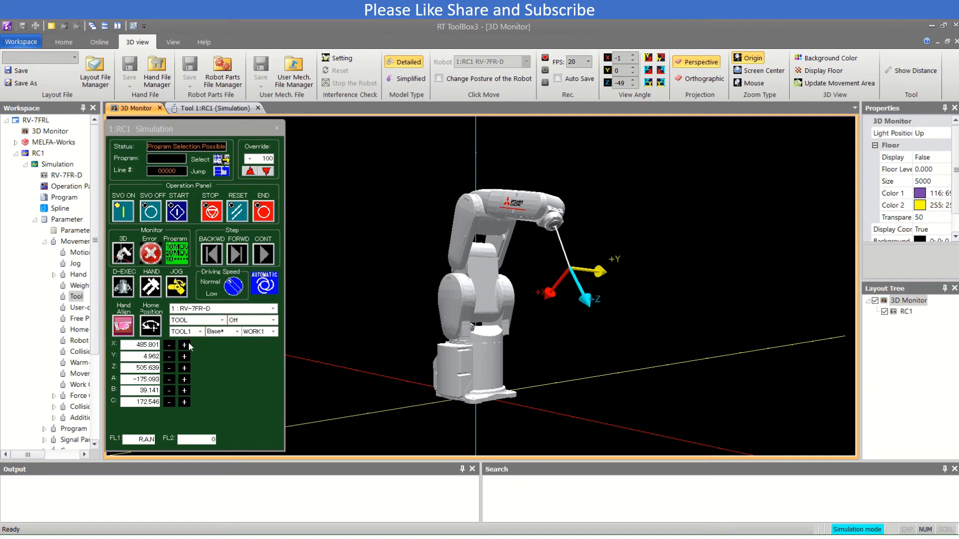
left_click(170, 345)
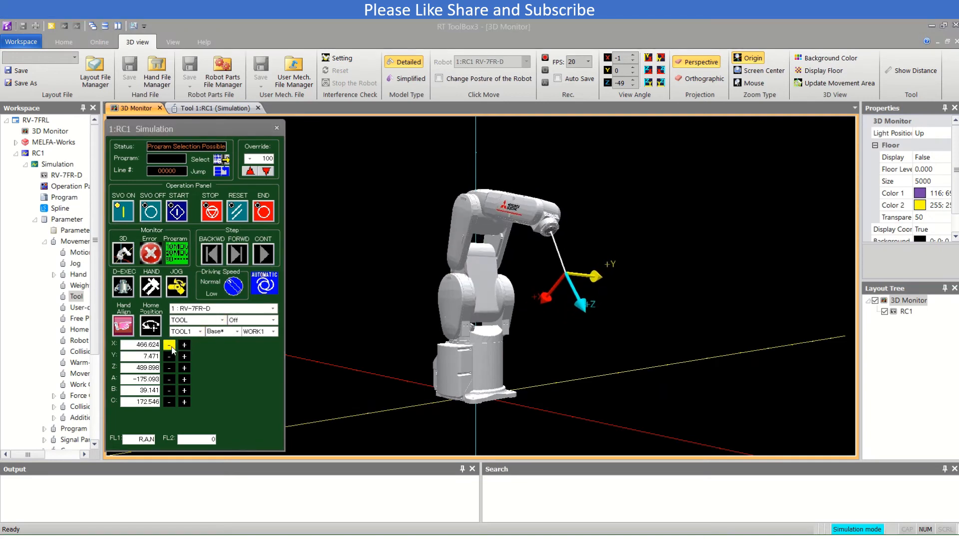
left_click(184, 392)
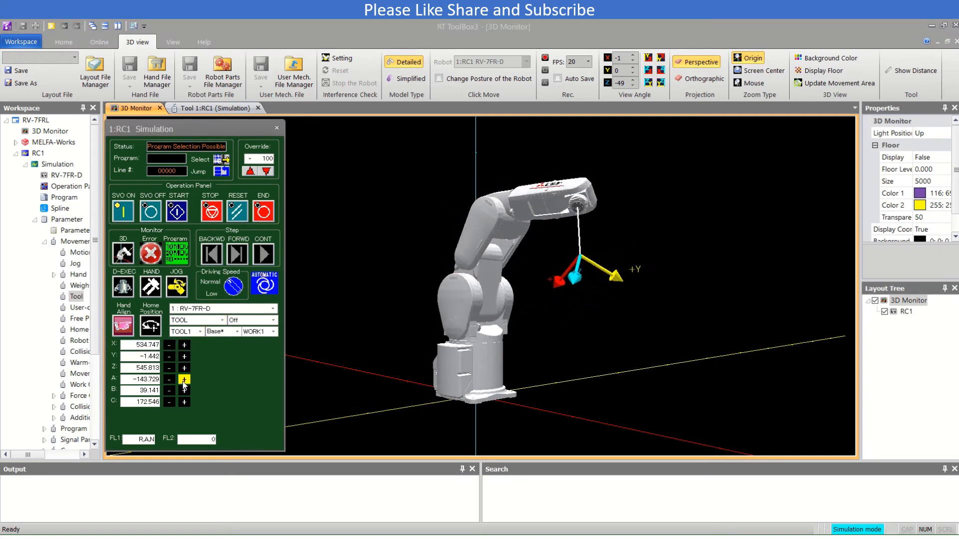
left_click(184, 380)
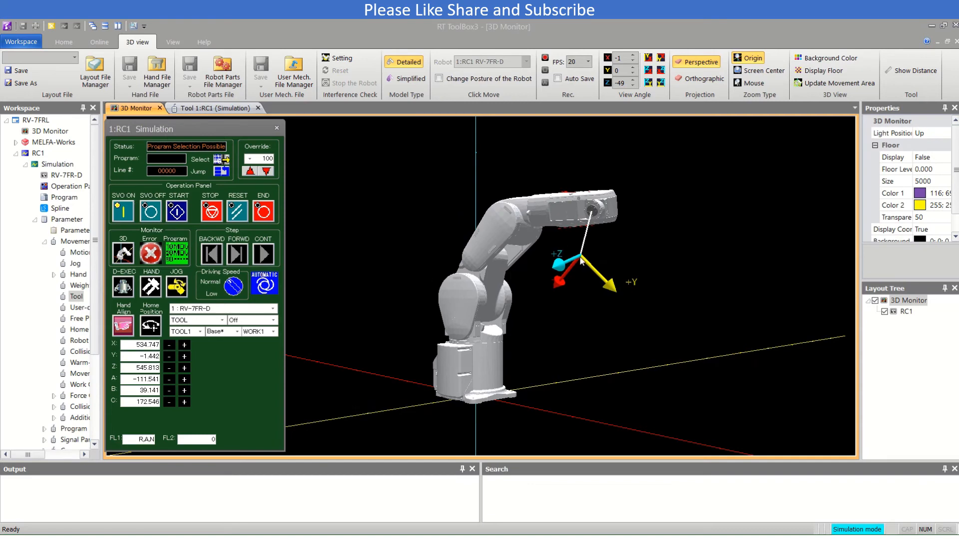
left_click(169, 379)
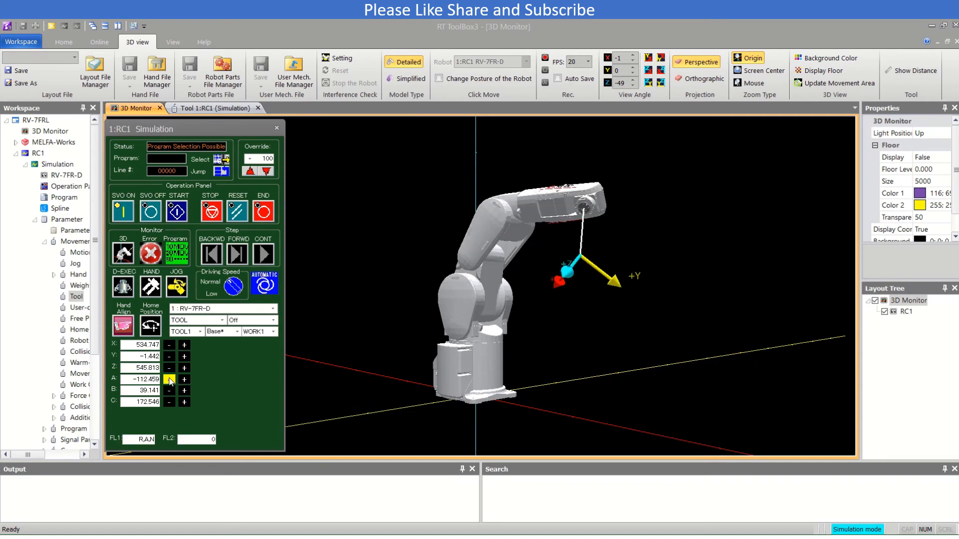
Rotate the tool about B and C and jog along Z to X 643.431, Y -54.316, Z 478.948
left_click(184, 391)
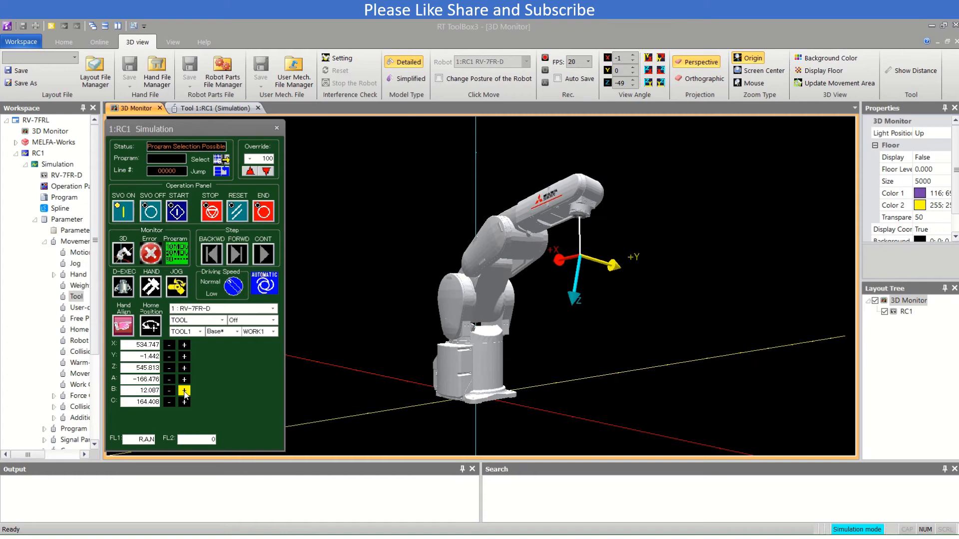
left_click(185, 391)
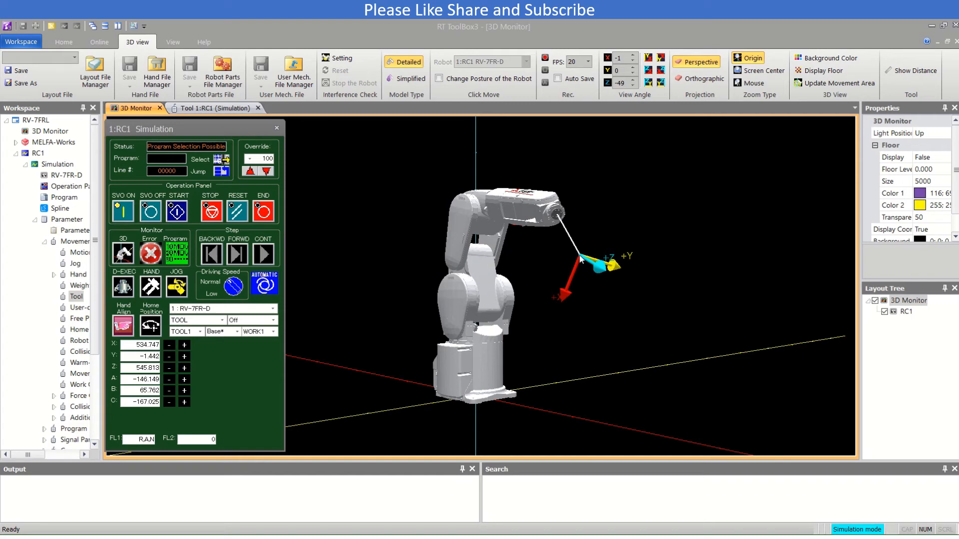
mouse_move(191, 368)
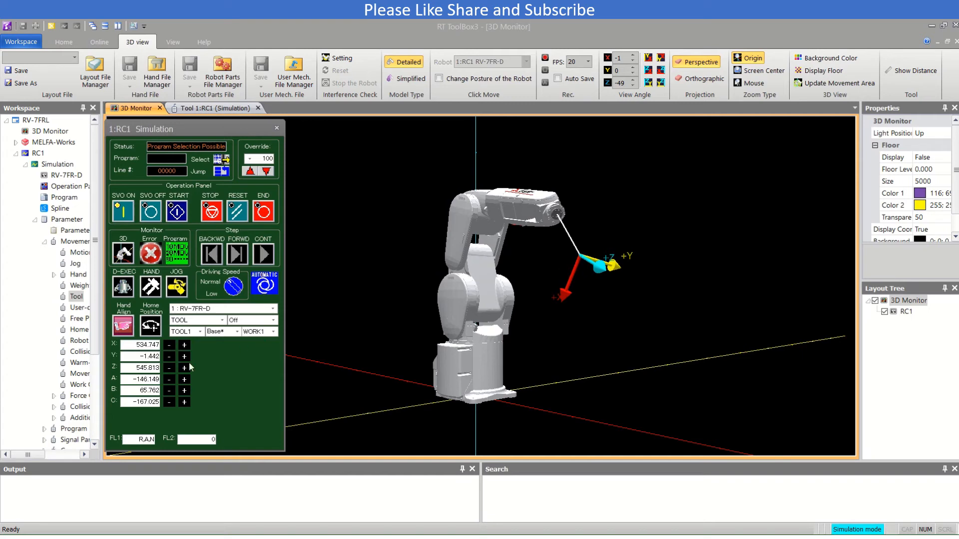
mouse_move(125, 371)
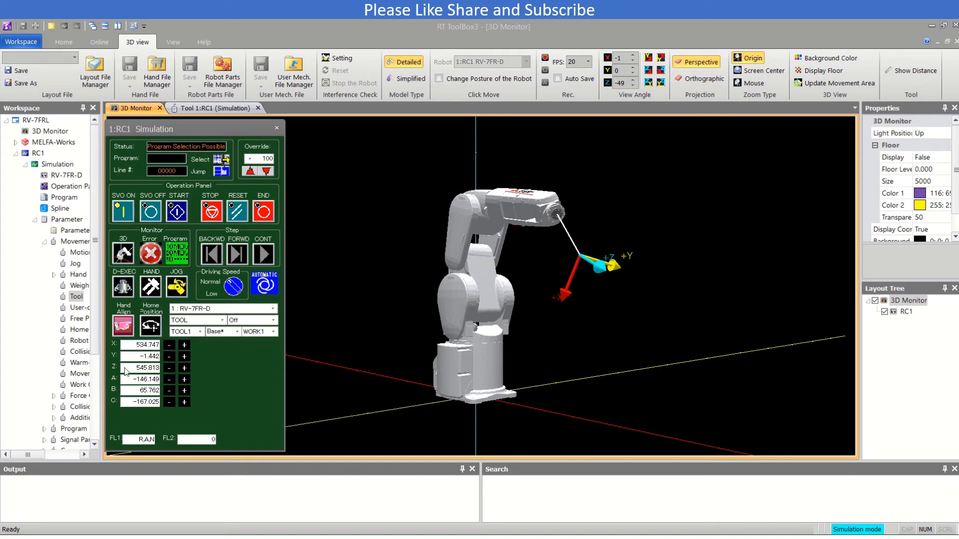
mouse_move(214, 379)
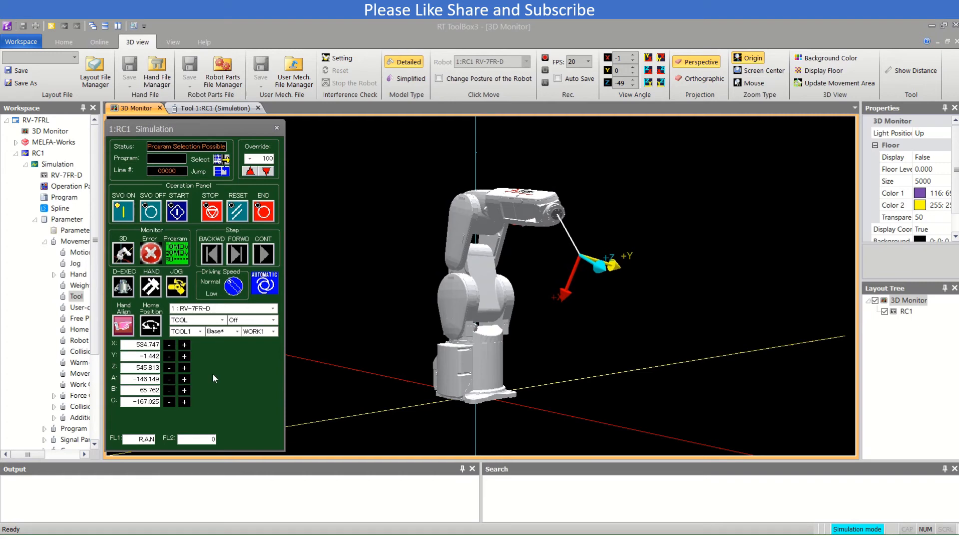
mouse_move(615, 271)
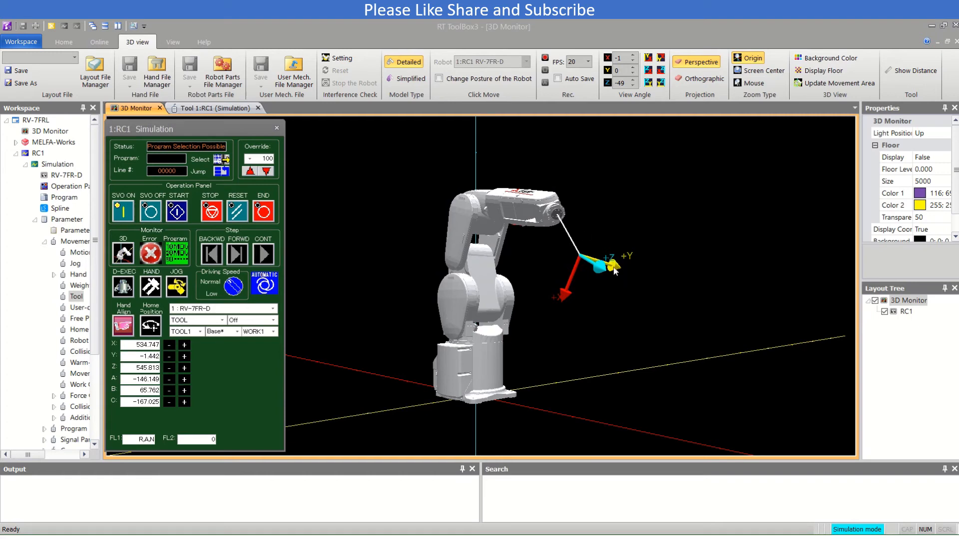
left_click(184, 345)
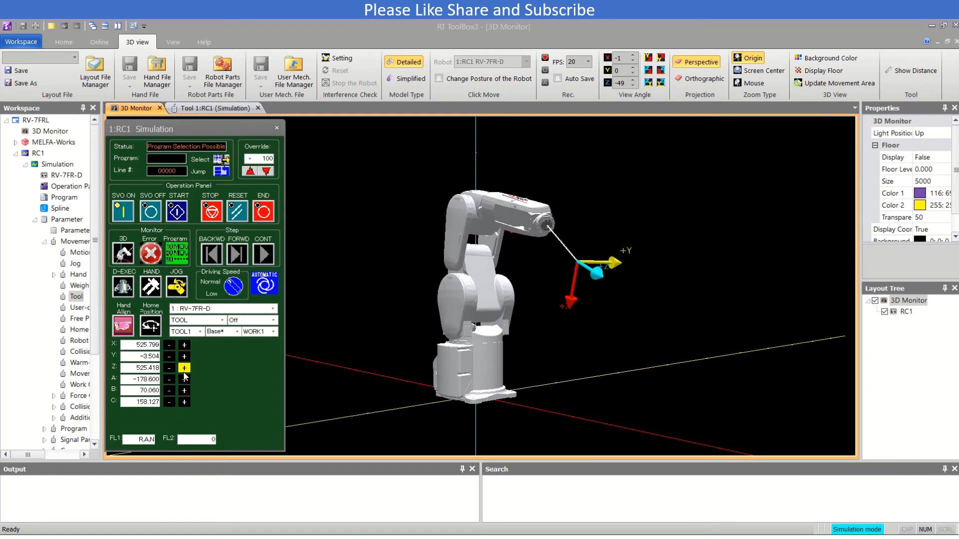
left_click(184, 380)
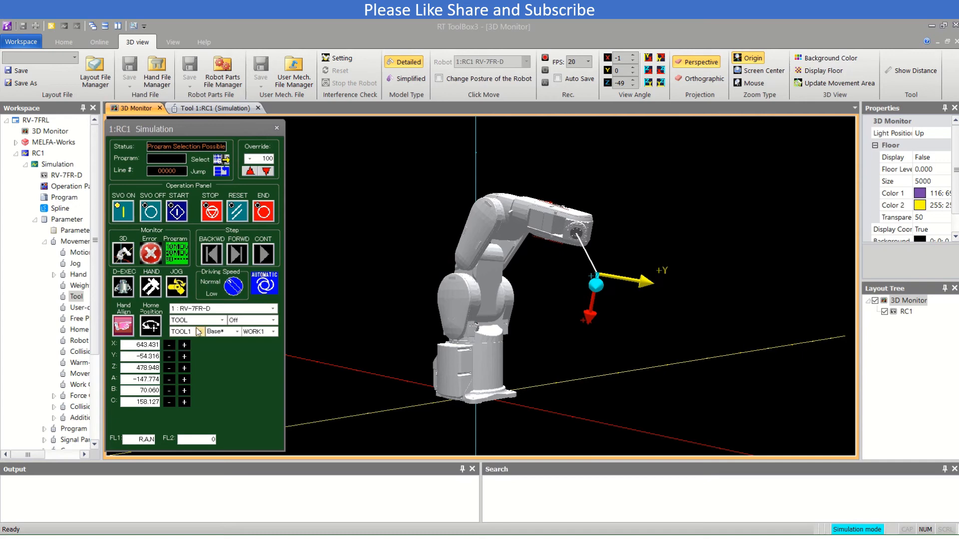
Return to tool 0, select 3-axis XYZ jog mode, and jog X−, Y+, Z+
left_click(185, 332)
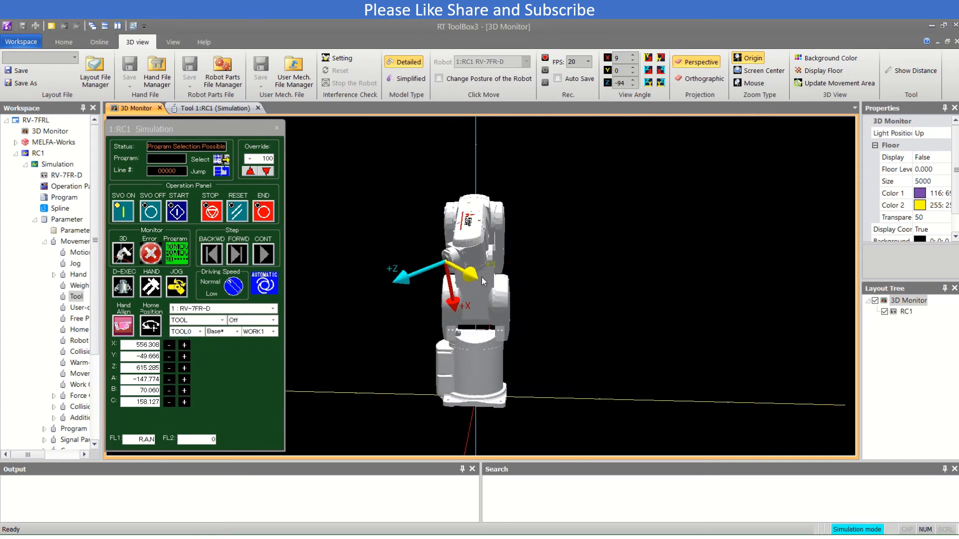
left_click(218, 332)
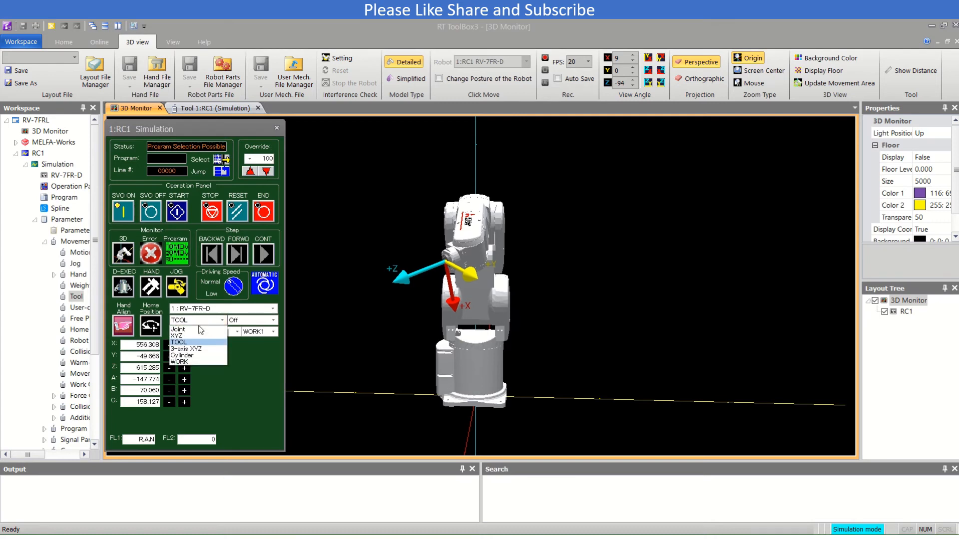
mouse_move(190, 348)
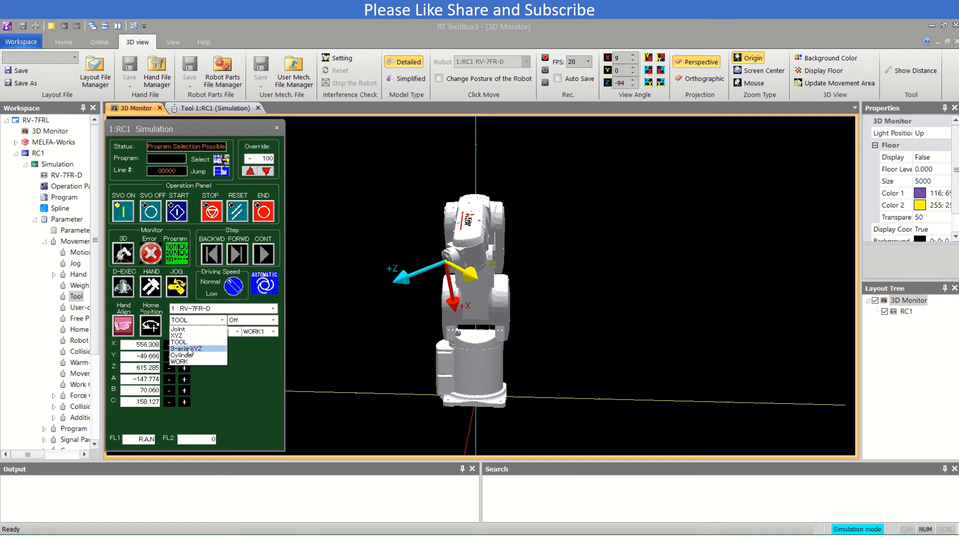
left_click(189, 349)
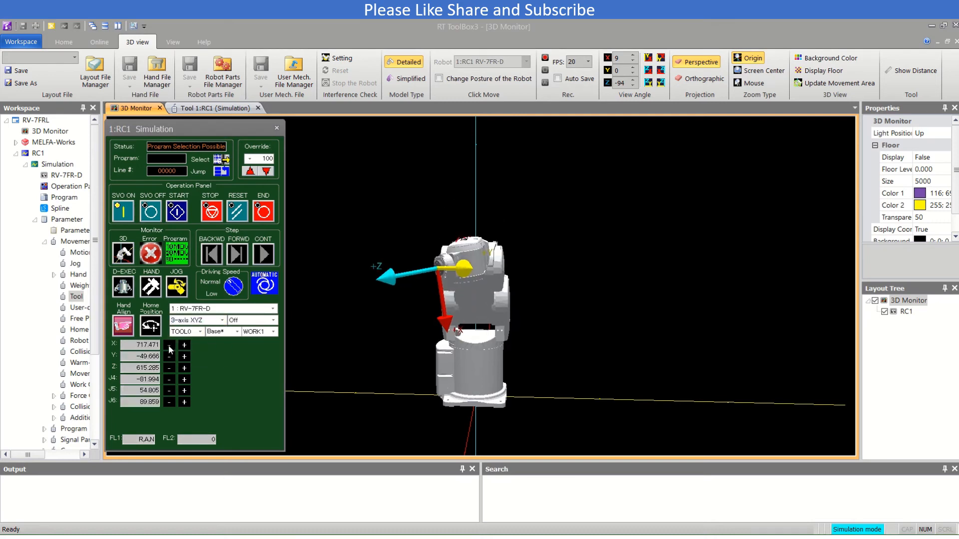
left_click(169, 345)
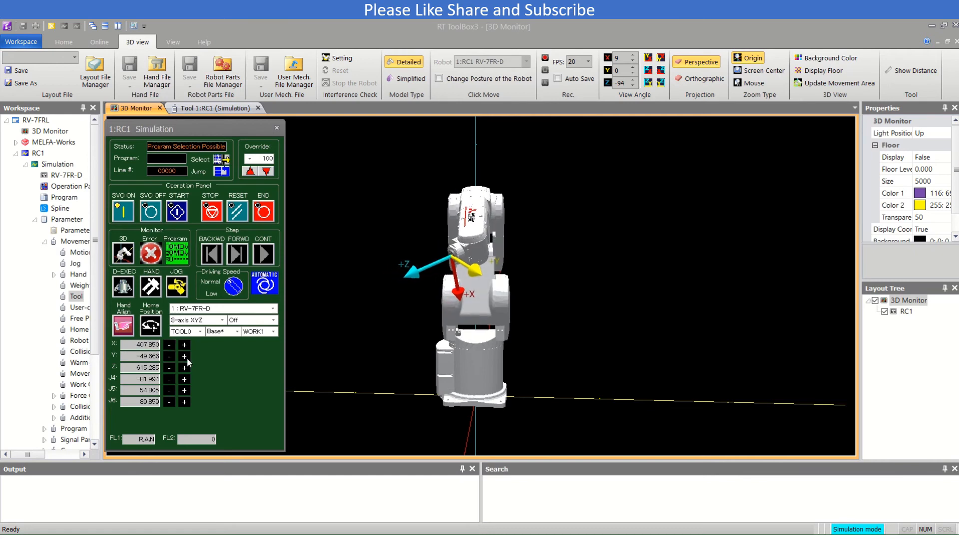
left_click(184, 357)
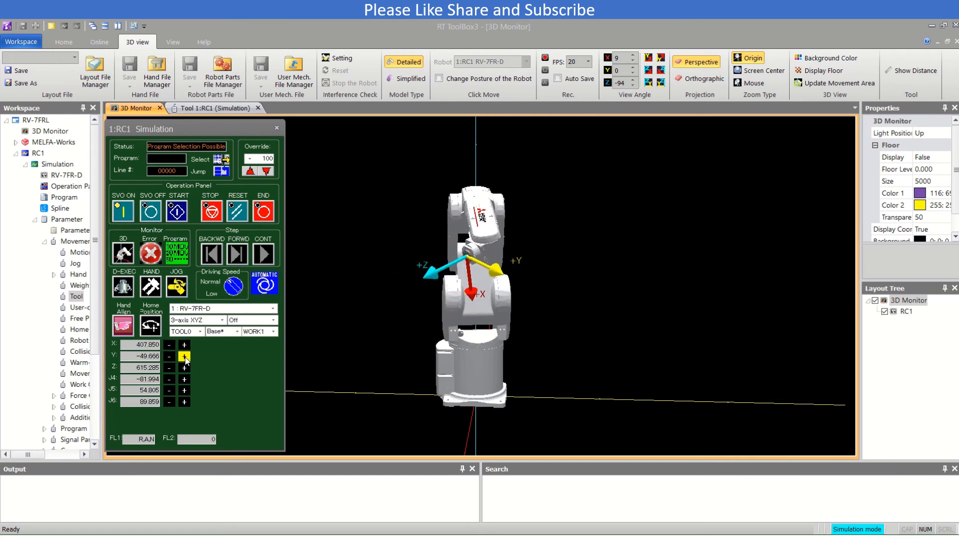
left_click(185, 356)
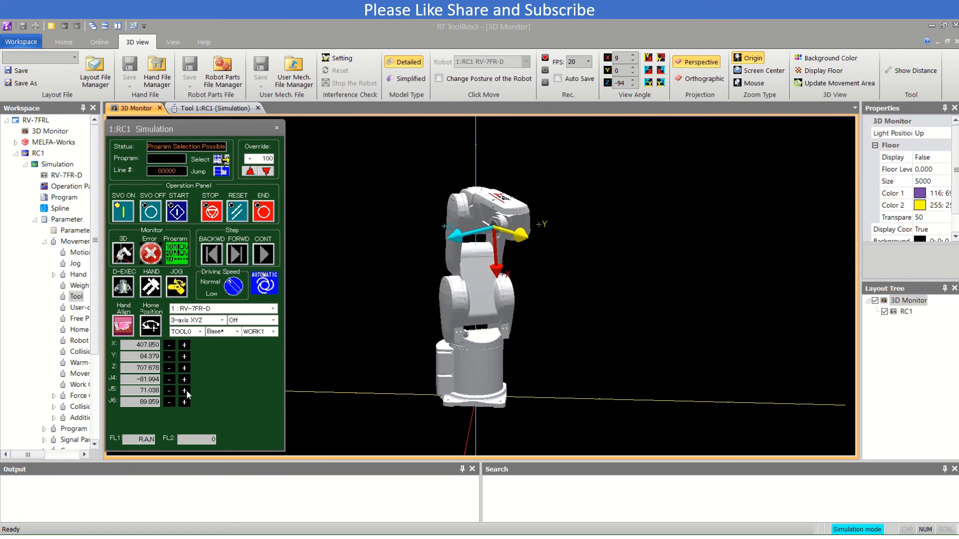
Rotate wrist joints J5, J4 and J6, ending at J6 112.577
left_click(169, 390)
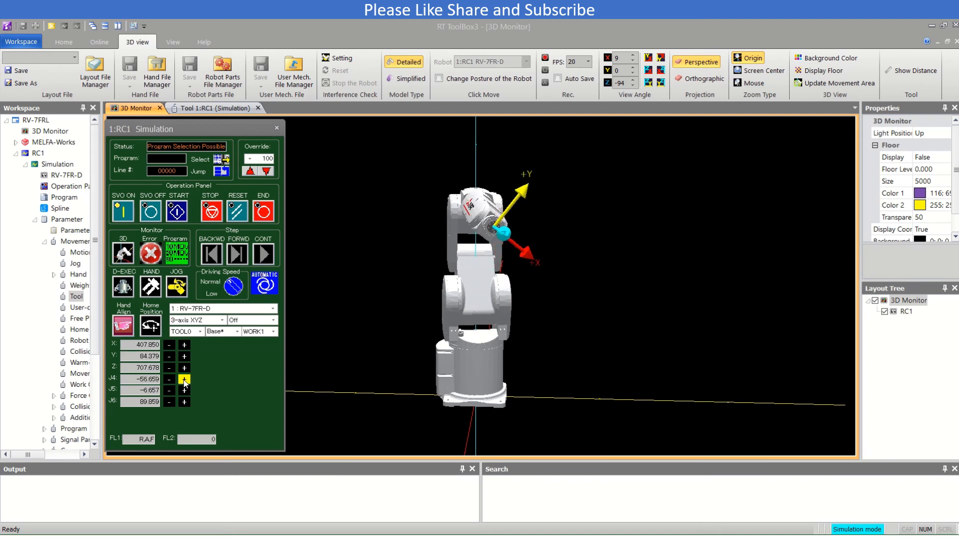
left_click(184, 403)
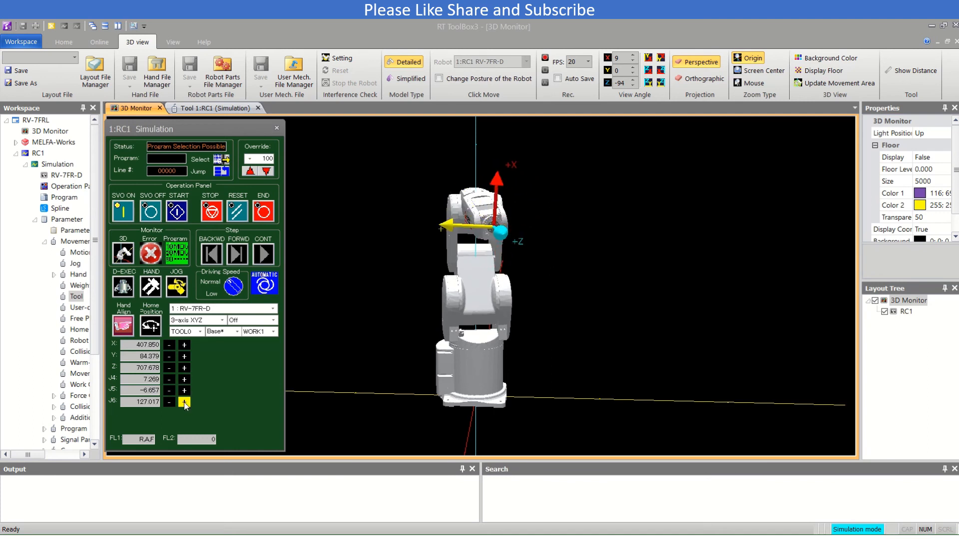
left_click(169, 402)
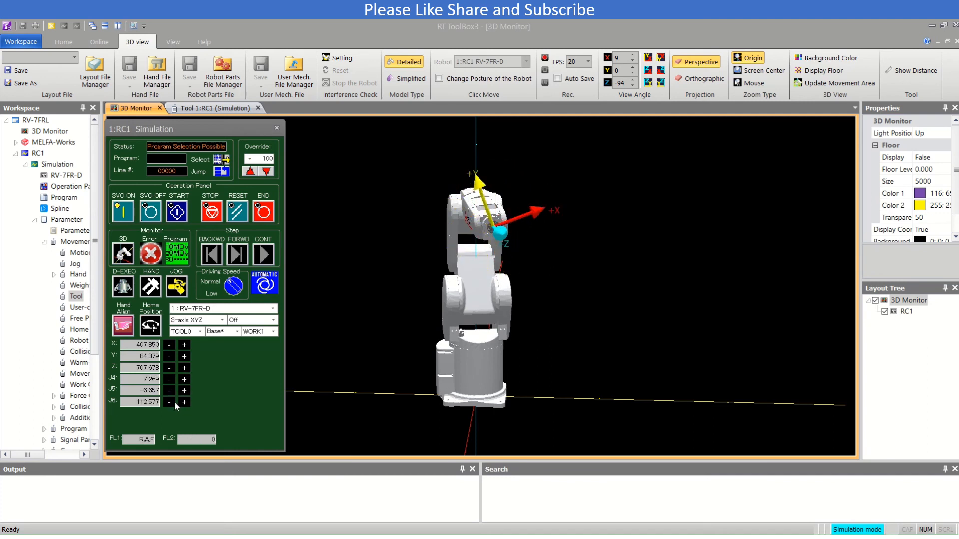
Switch jogging to Cylinder mode and jog R out and back, then T both ways
left_click(221, 320)
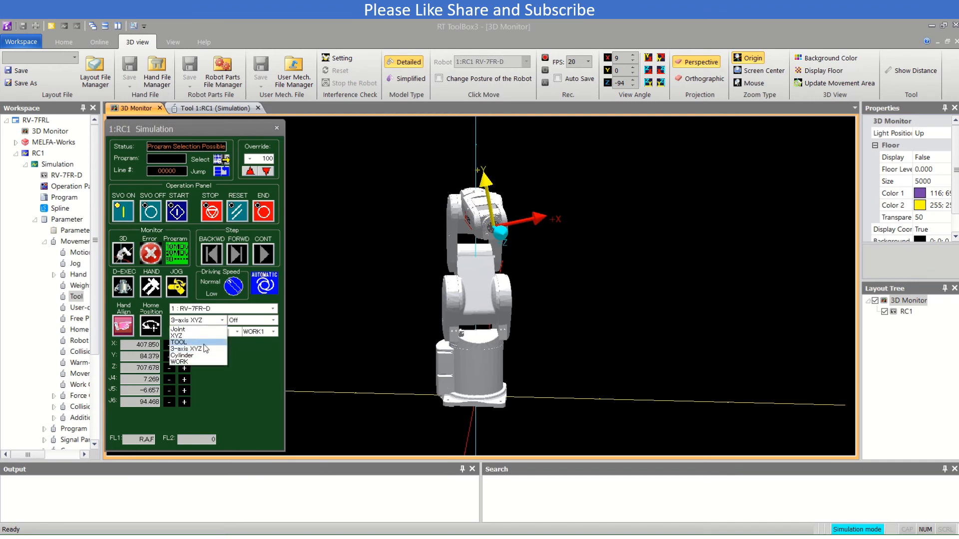
left_click(180, 349)
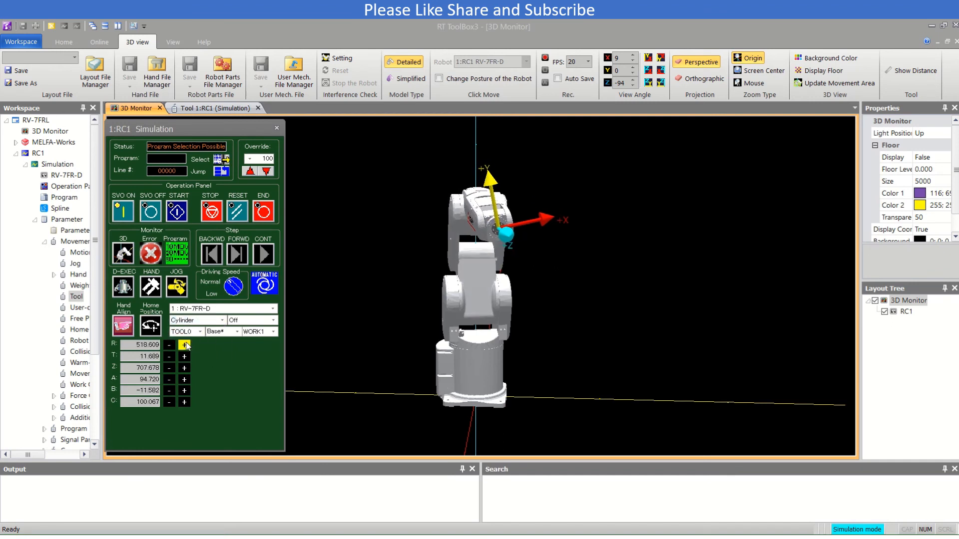
left_click(184, 345)
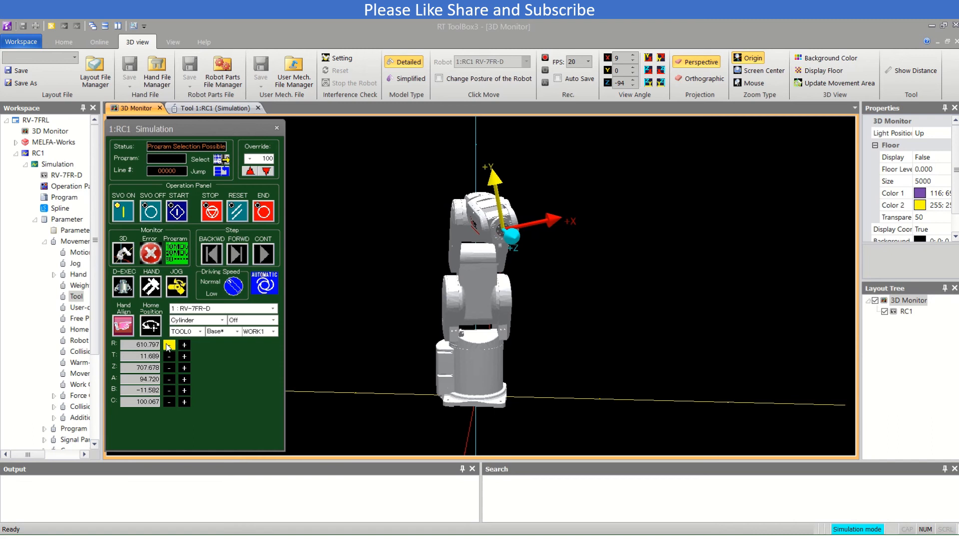
left_click(169, 345)
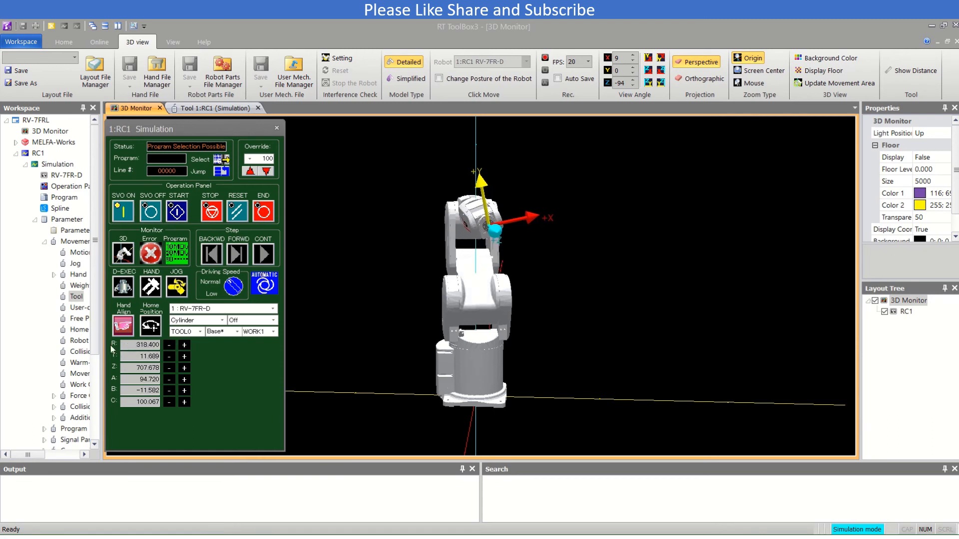
left_click(184, 358)
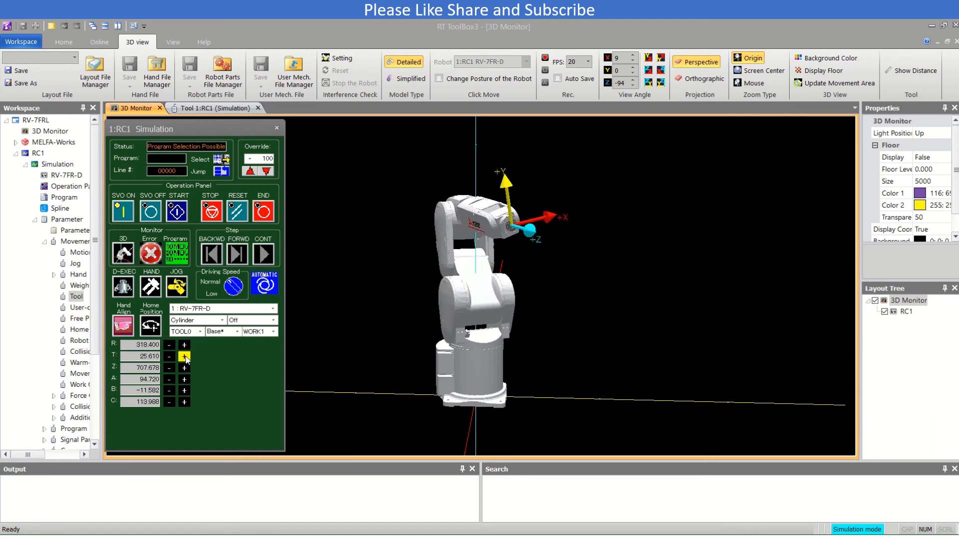
left_click(184, 356)
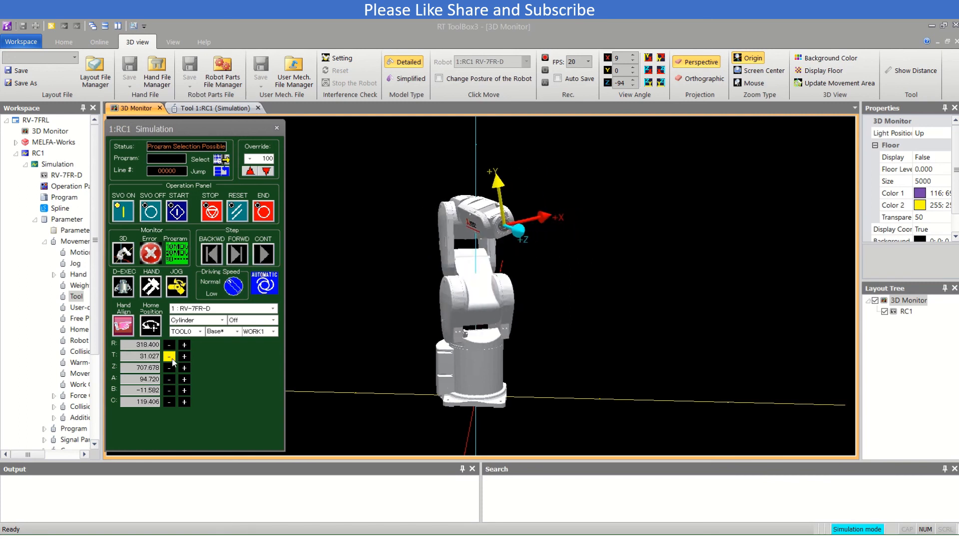
Jog Z up to 733.573 and reorient the tool to A -131.391, B 69.444, C -176.847
left_click(184, 368)
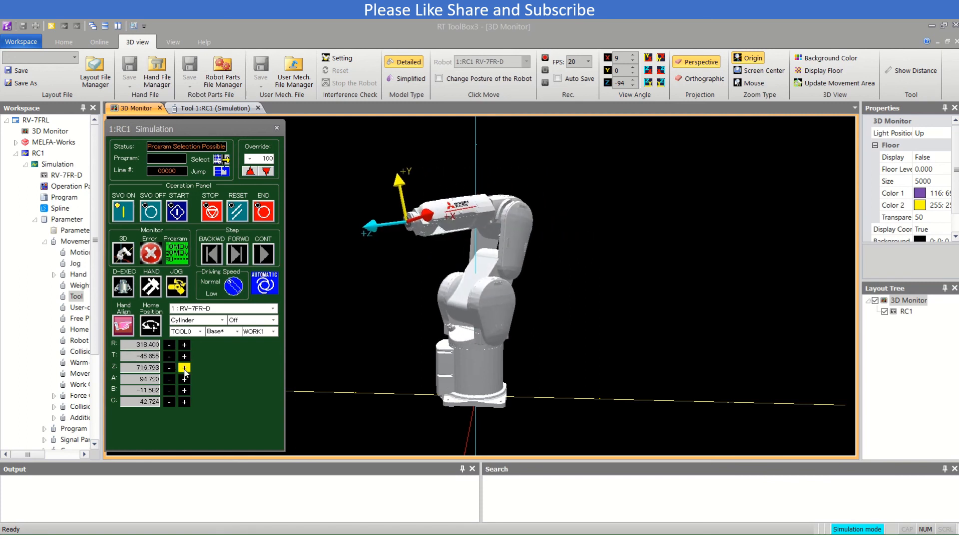
left_click(184, 368)
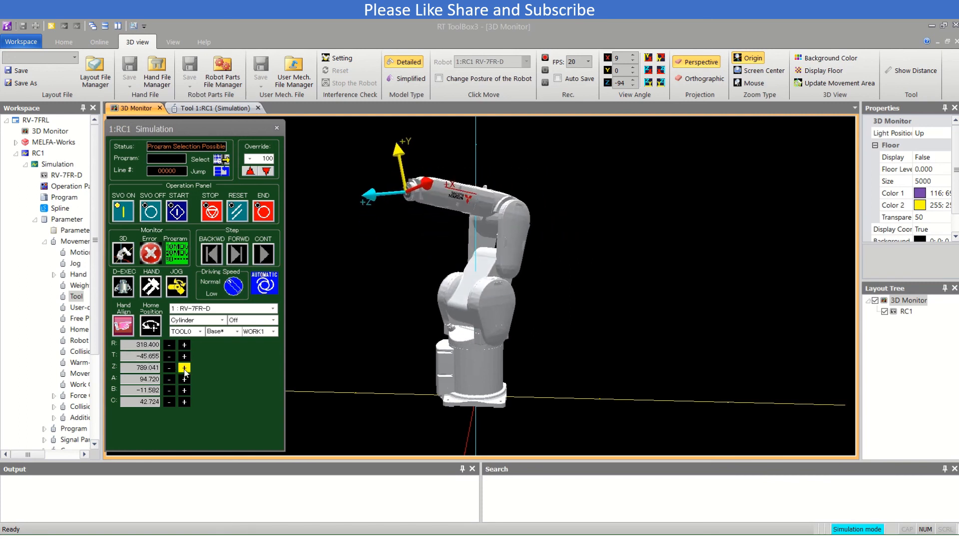
left_click(183, 368)
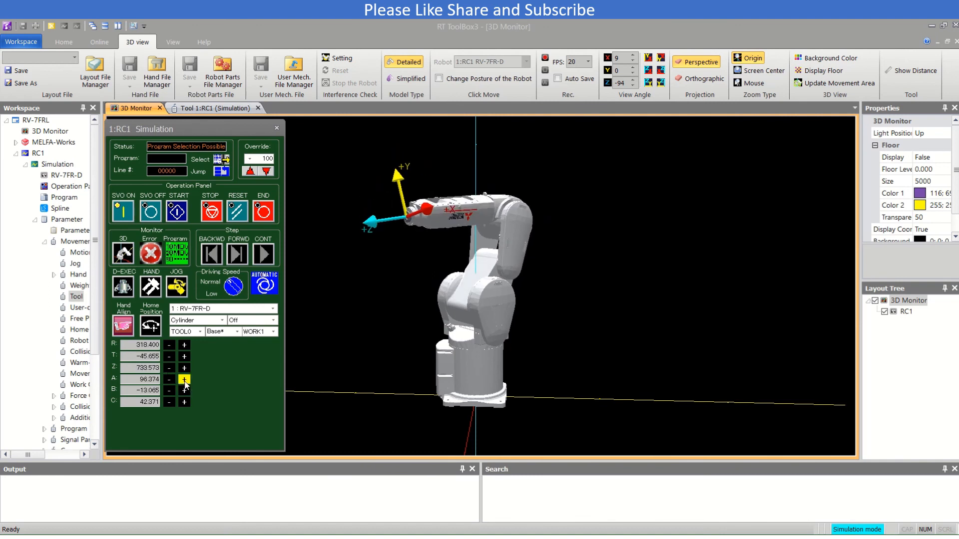
left_click(184, 379)
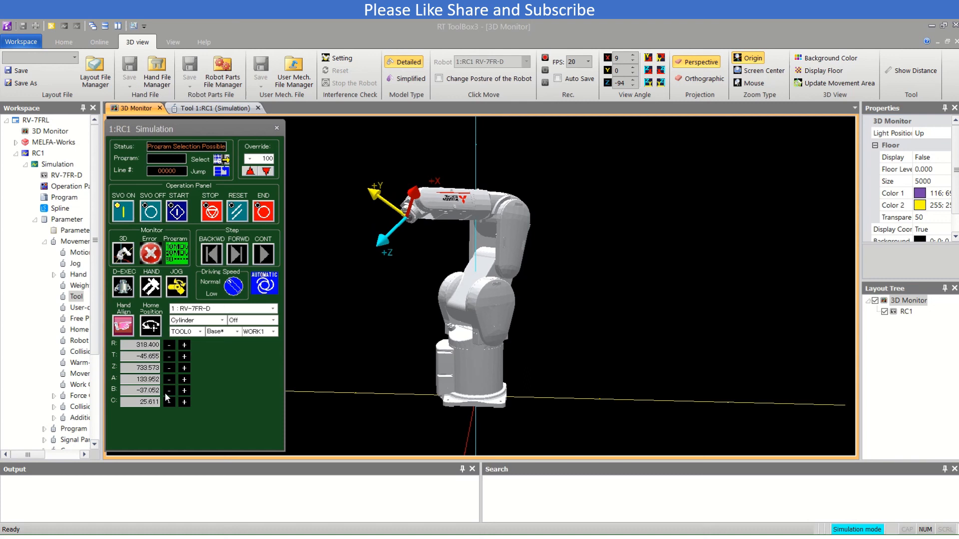
left_click(185, 390)
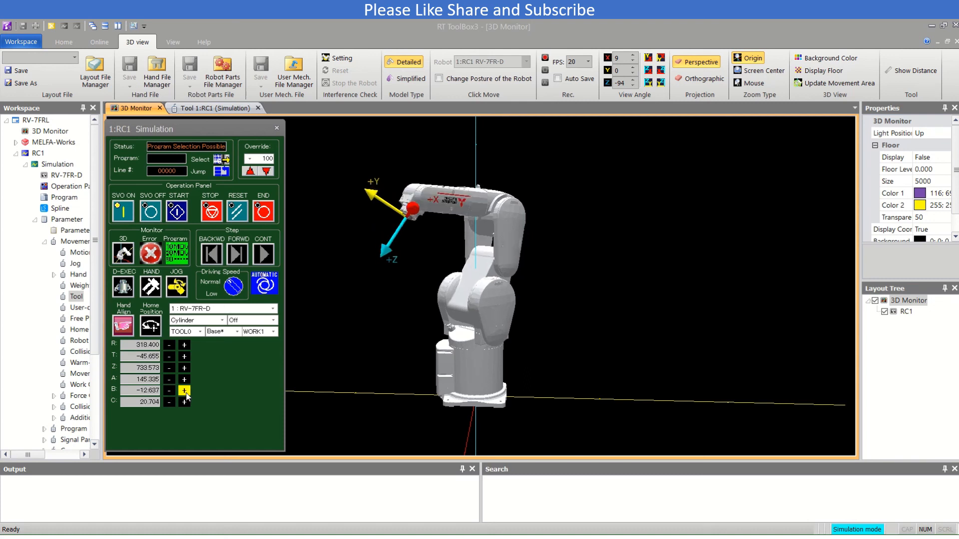
left_click(185, 404)
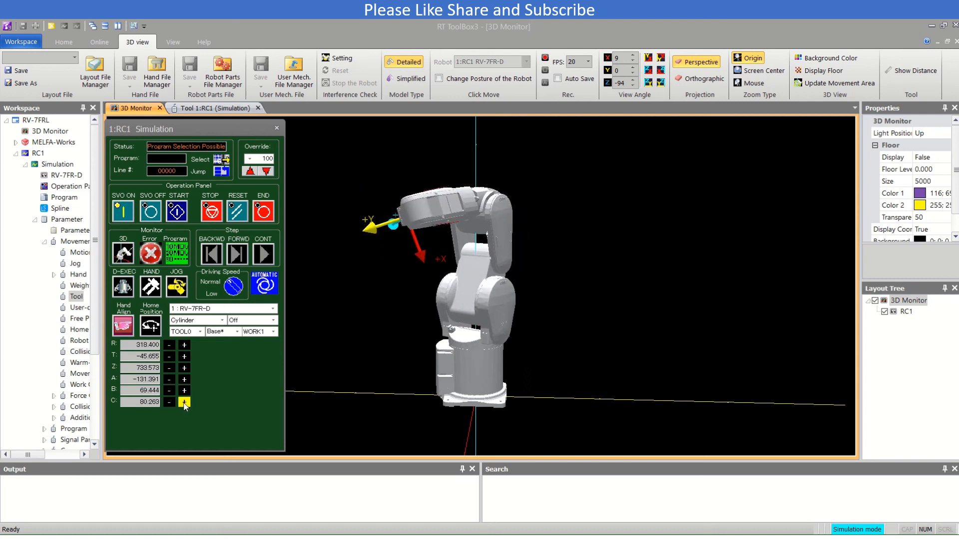
left_click(169, 402)
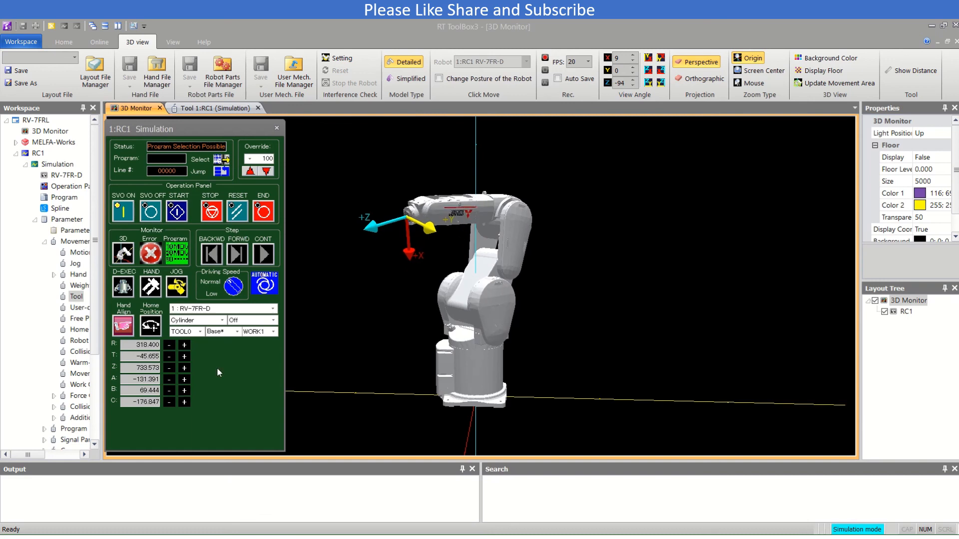
Switch to XYZ jog mode and jog X forward, then back to X 489.905
left_click(217, 320)
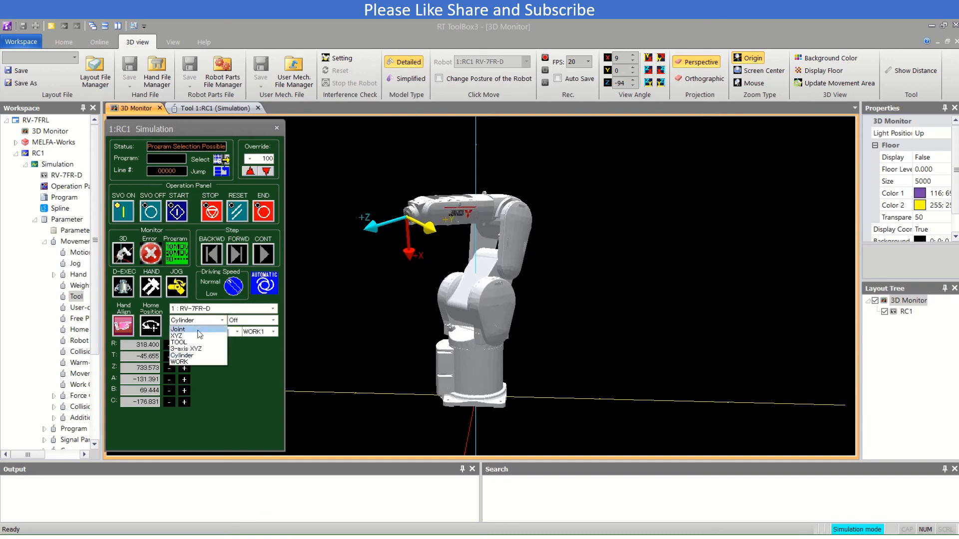
left_click(177, 336)
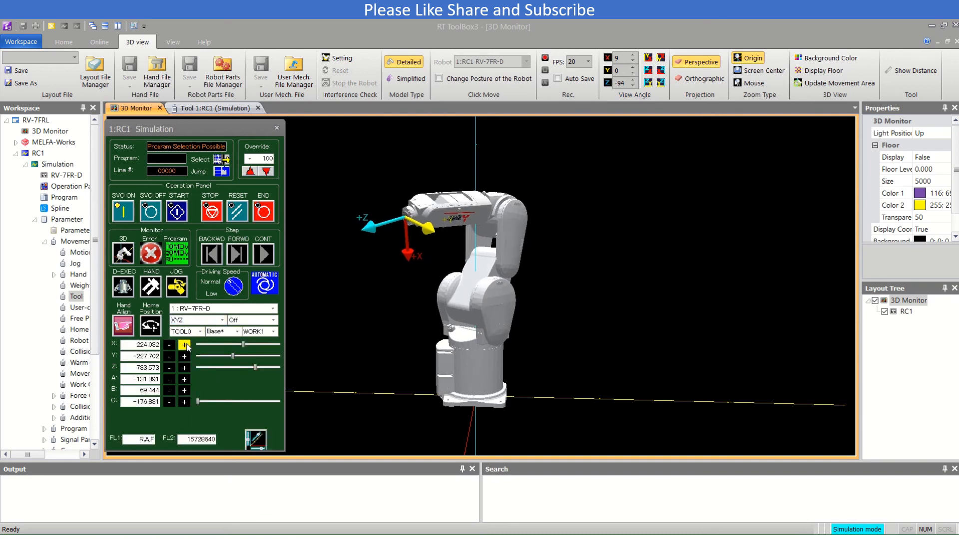
left_click(184, 346)
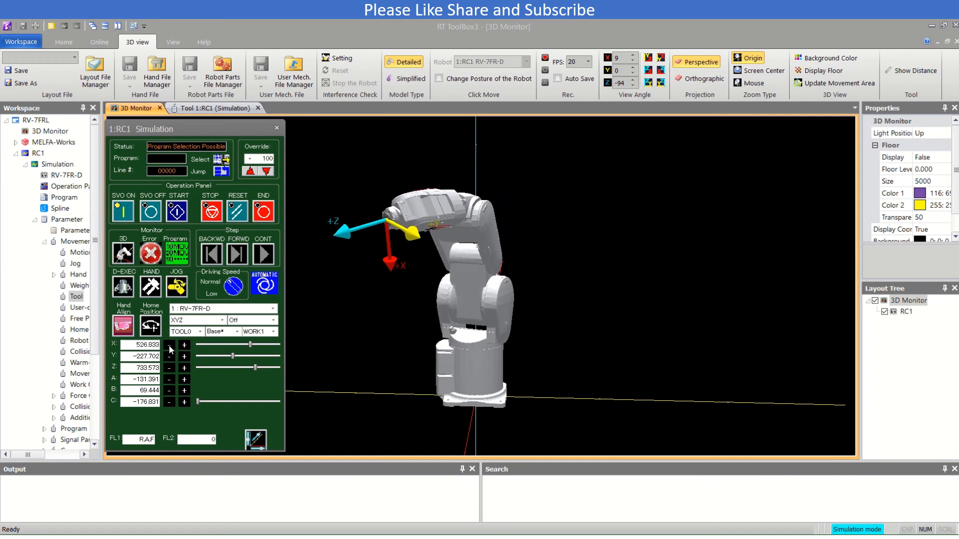
left_click(169, 344)
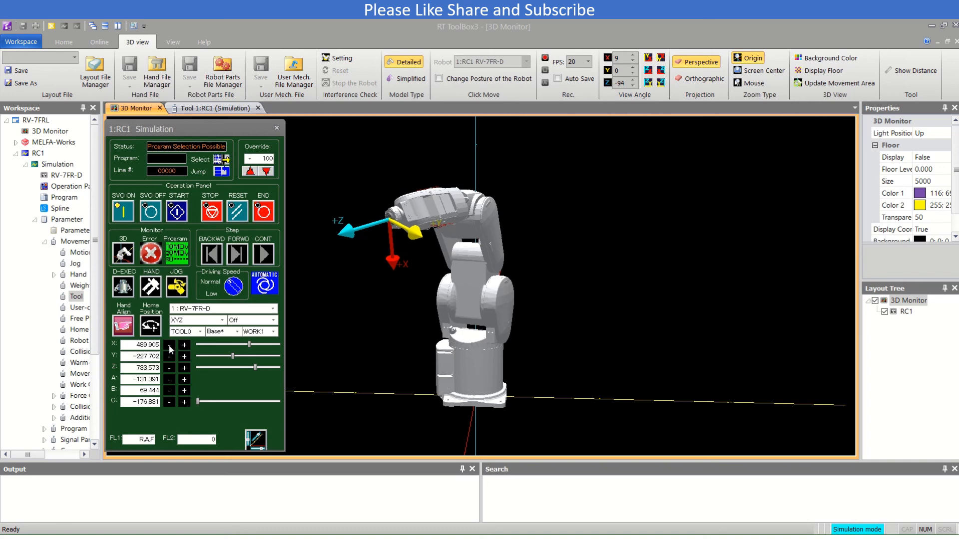
mouse_move(446, 267)
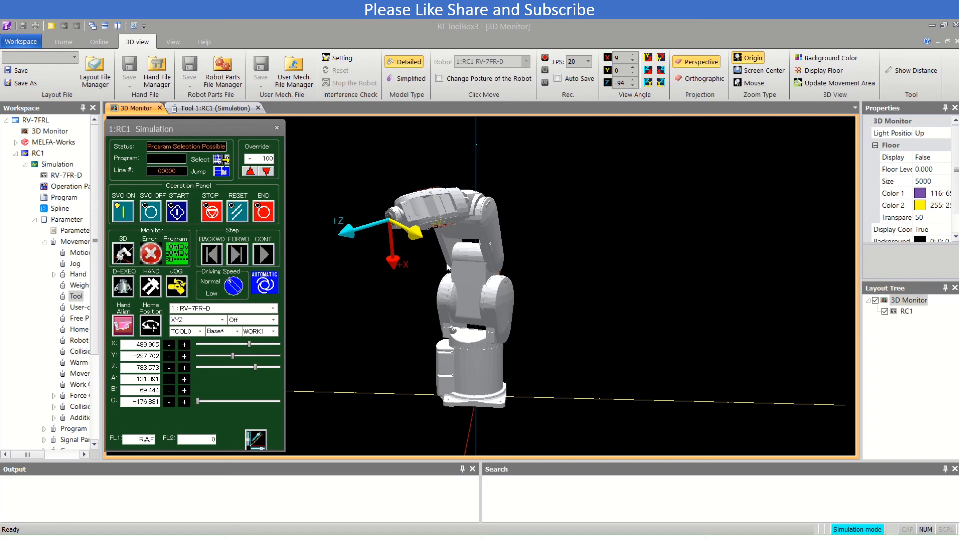